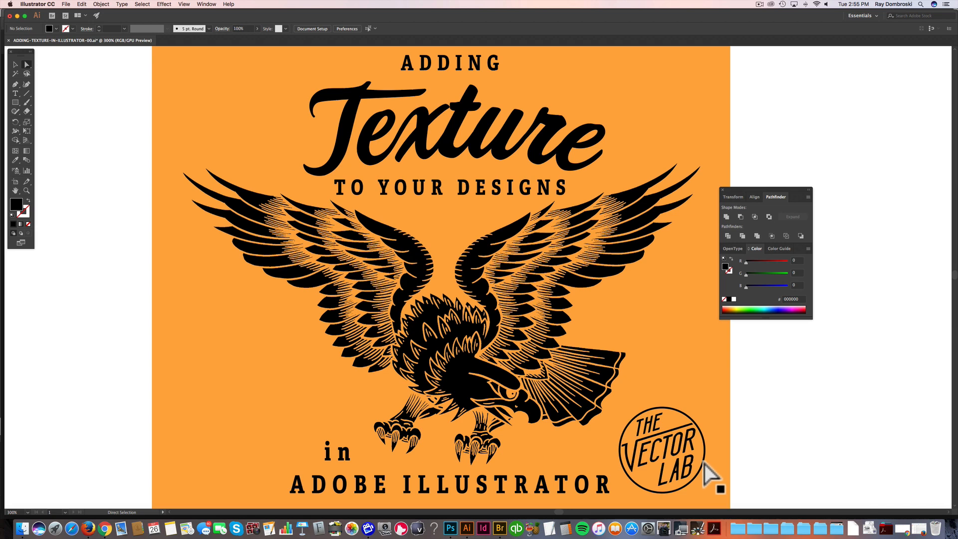
Step: Open the concrete photo IMG_6652.JPG in Photoshop and zoom in and out to inspect it
{"action": "left_click", "coordinate": [451, 528]}
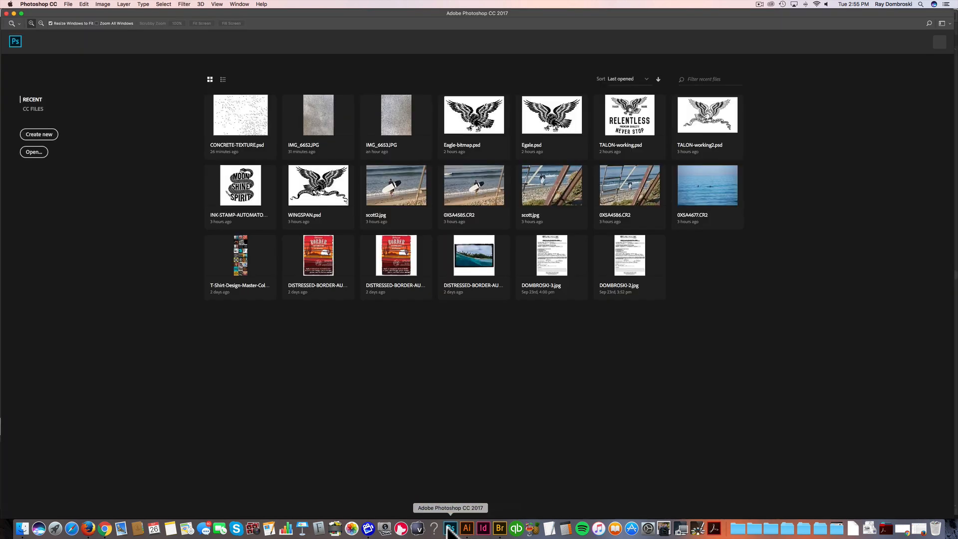
{"action": "left_click", "coordinate": [68, 5]}
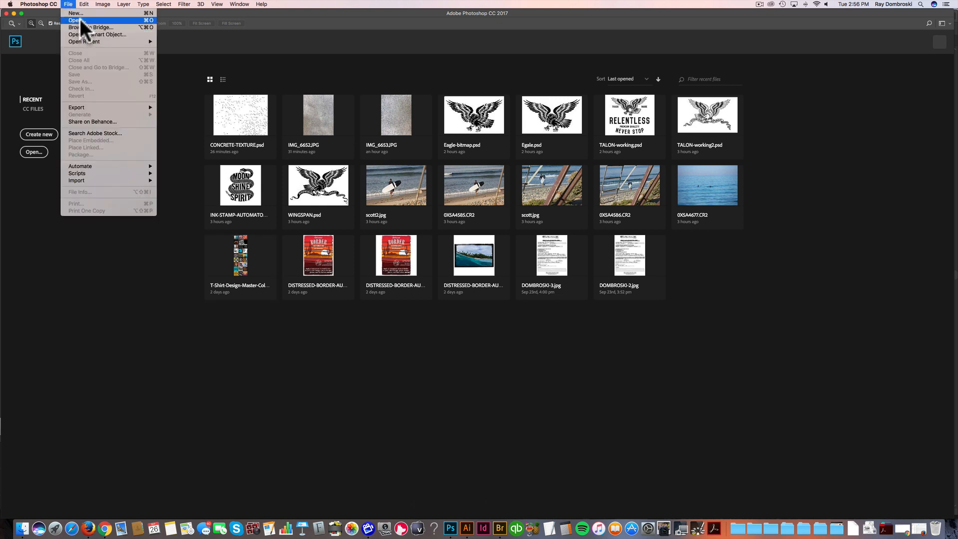
{"action": "left_click", "coordinate": [74, 20]}
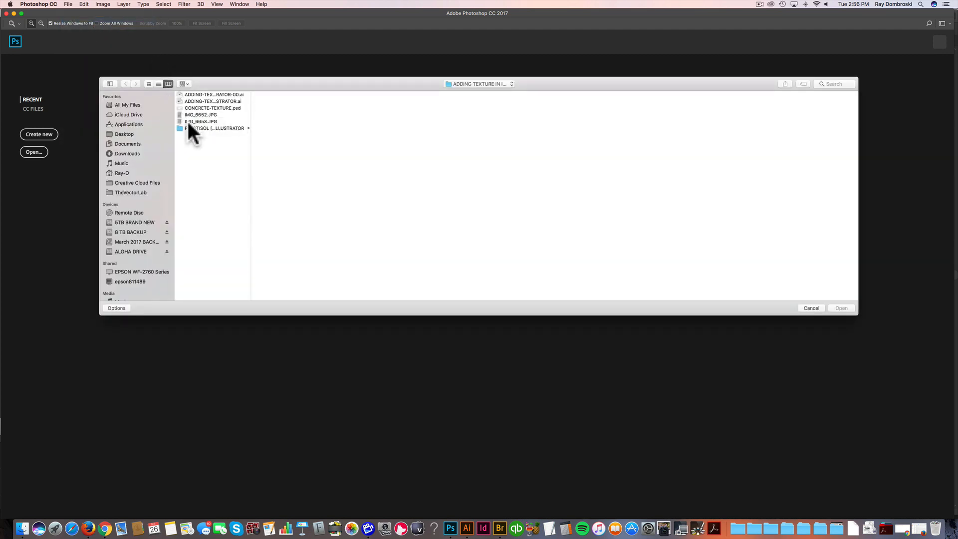
{"action": "left_click", "coordinate": [201, 115]}
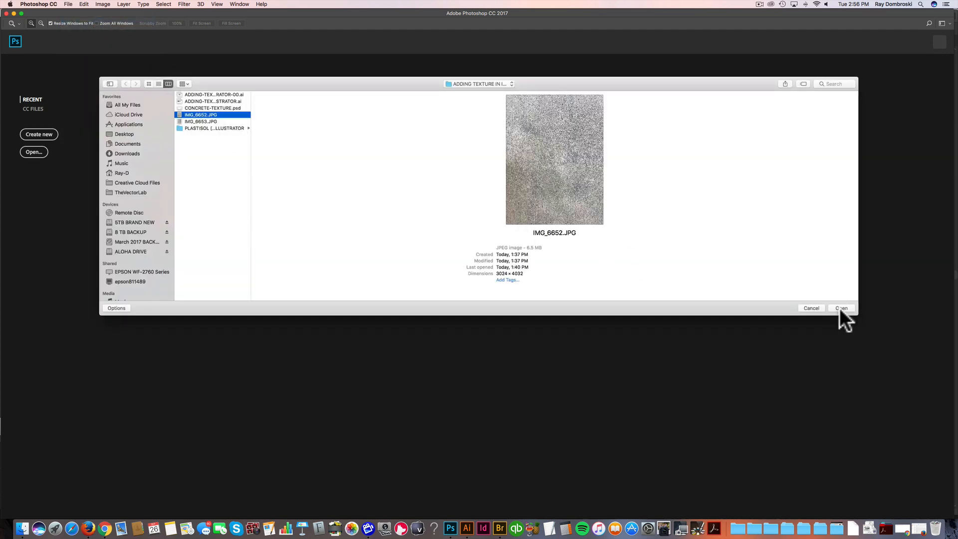
{"action": "left_click", "coordinate": [841, 308]}
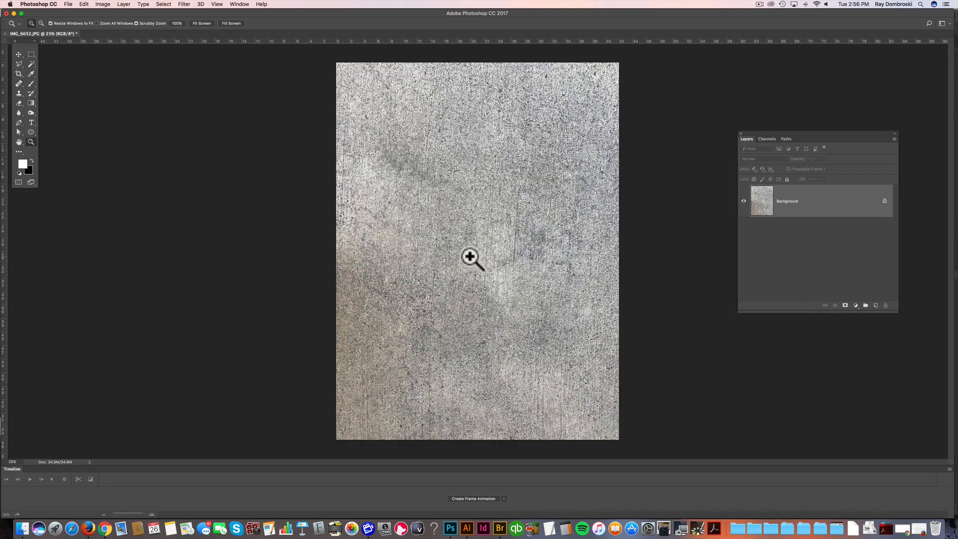
{"action": "left_click", "coordinate": [470, 257]}
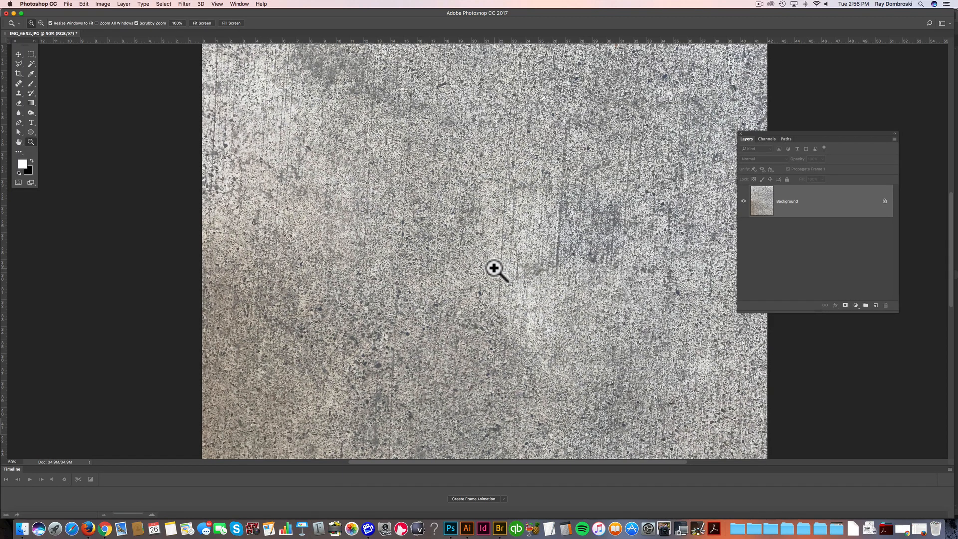
{"action": "left_click", "coordinate": [496, 270]}
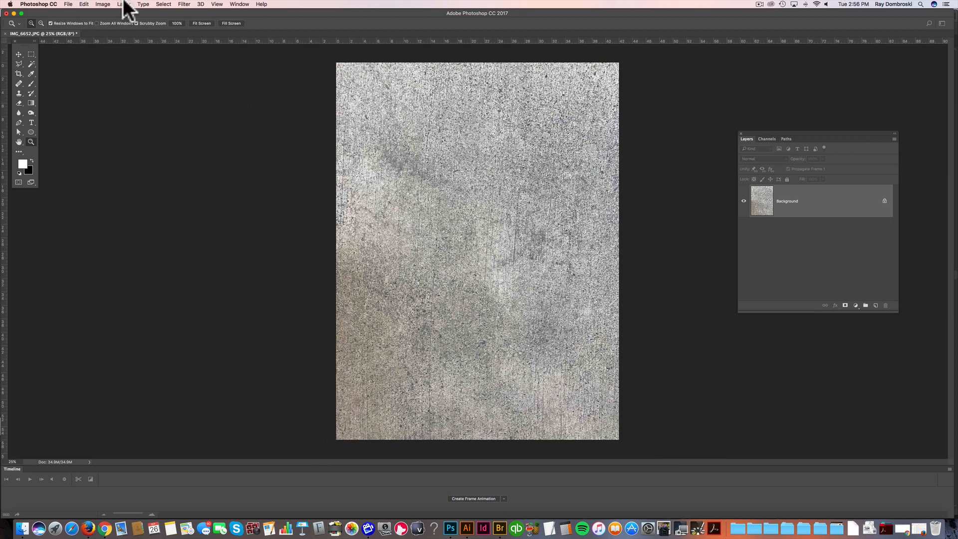
Step: Rotate the concrete photo 90° clockwise and zoom in and out on the result
{"action": "left_click", "coordinate": [102, 5]}
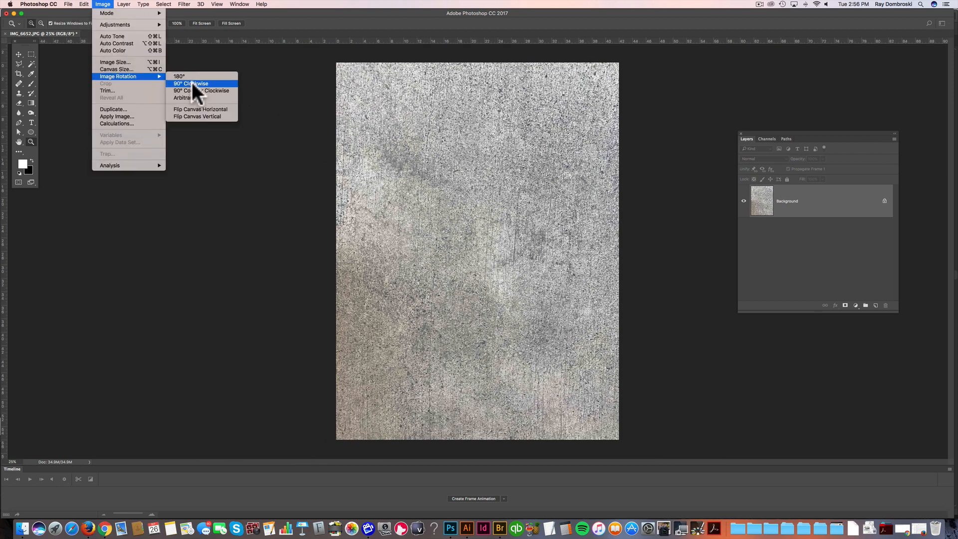
{"action": "left_click", "coordinate": [190, 83]}
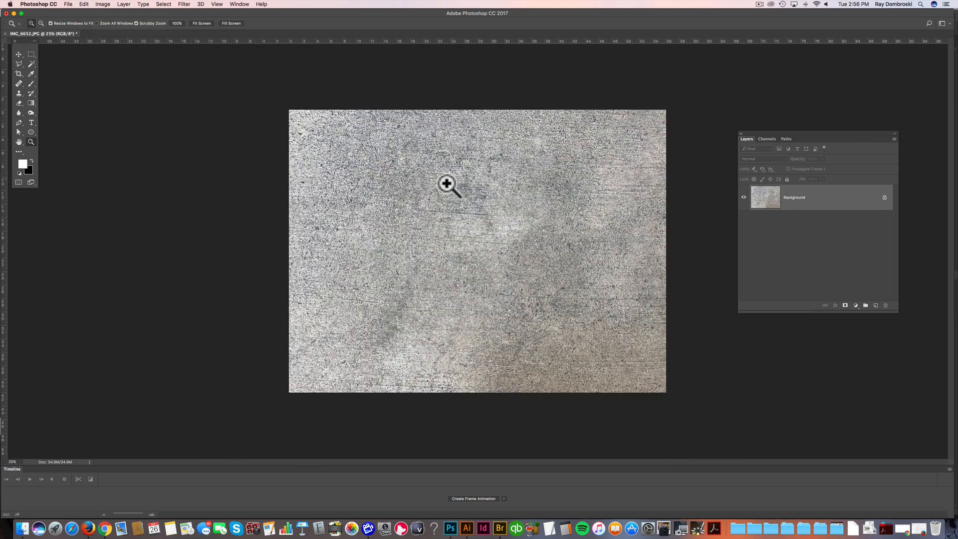
{"action": "left_click", "coordinate": [448, 185]}
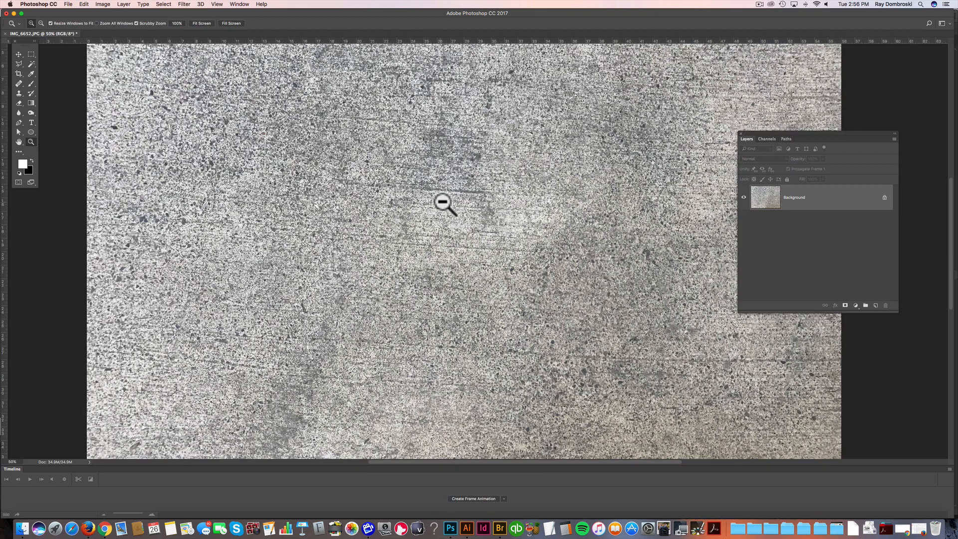
{"action": "left_click", "coordinate": [102, 4]}
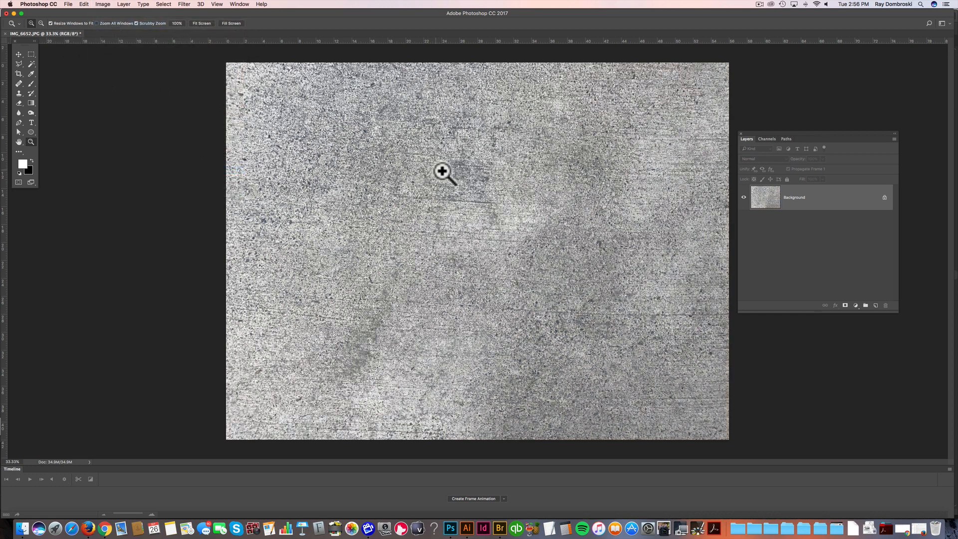
{"action": "mouse_move", "coordinate": [566, 238]}
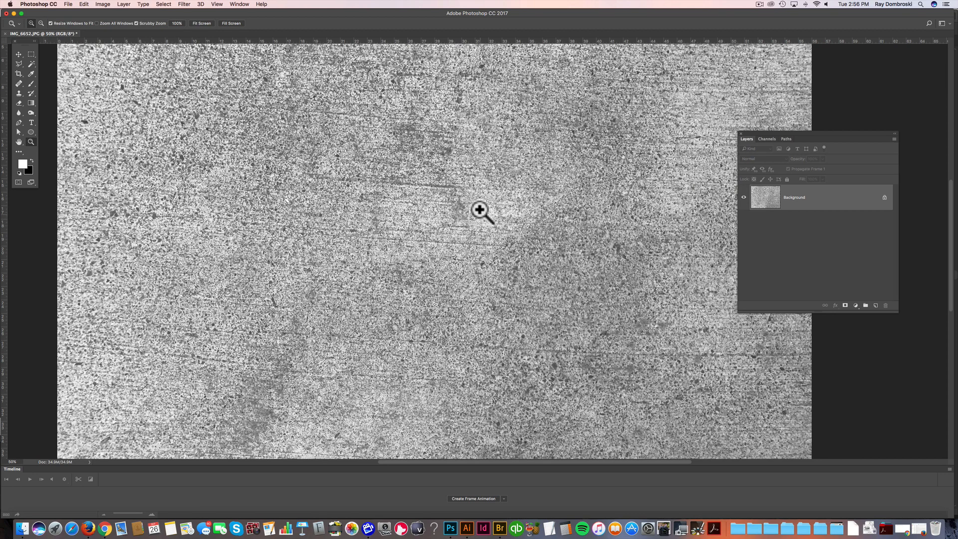
{"action": "mouse_move", "coordinate": [497, 165]}
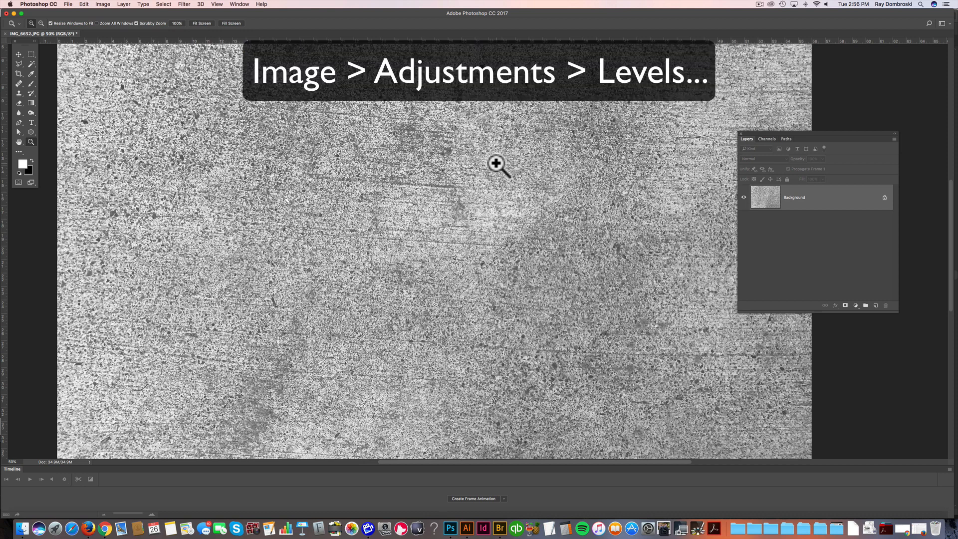
Step: Harden contrast with Levels, pulling the black and white sliders together, then inspect the specks
{"action": "left_click", "coordinate": [101, 5]}
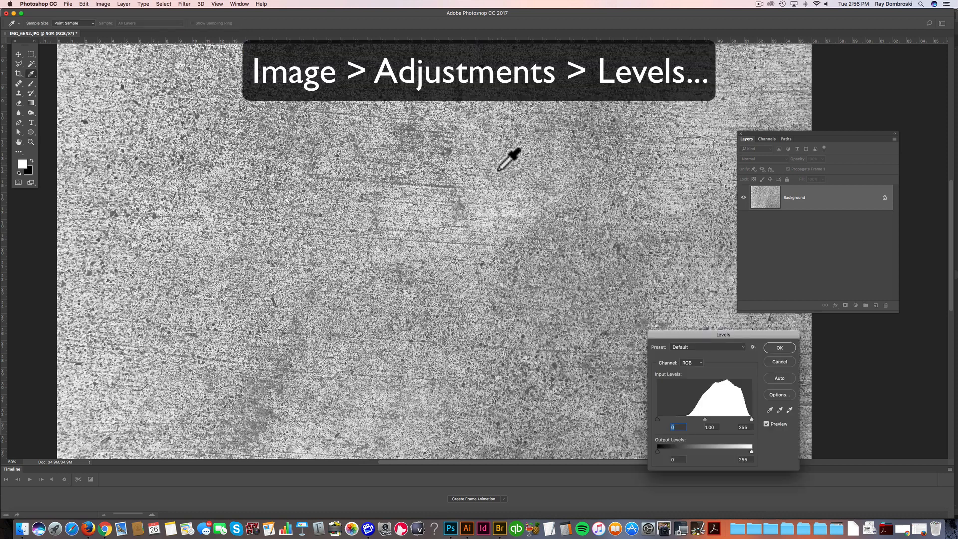
{"action": "left_click_drag", "start_coordinate": [723, 335], "coordinate": [596, 175]}
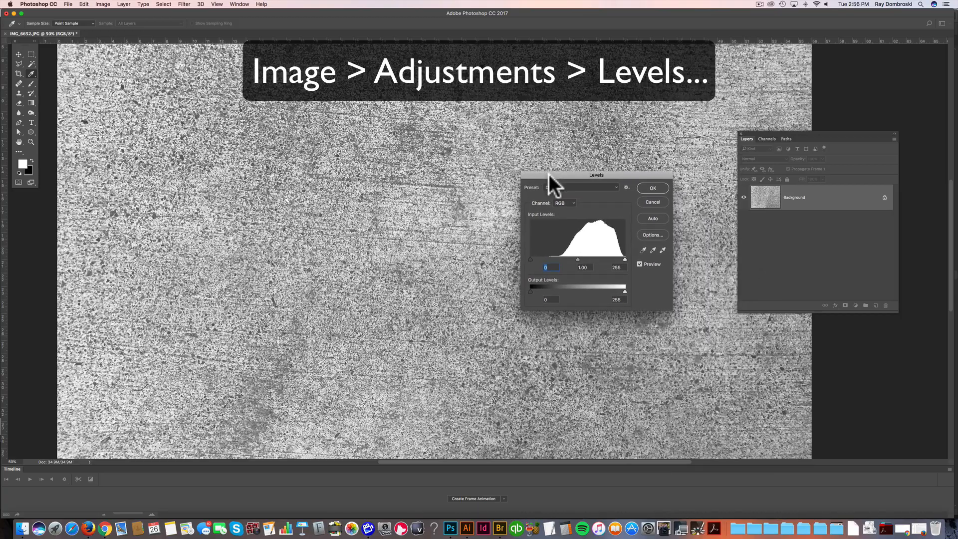
{"action": "left_click", "coordinate": [653, 188]}
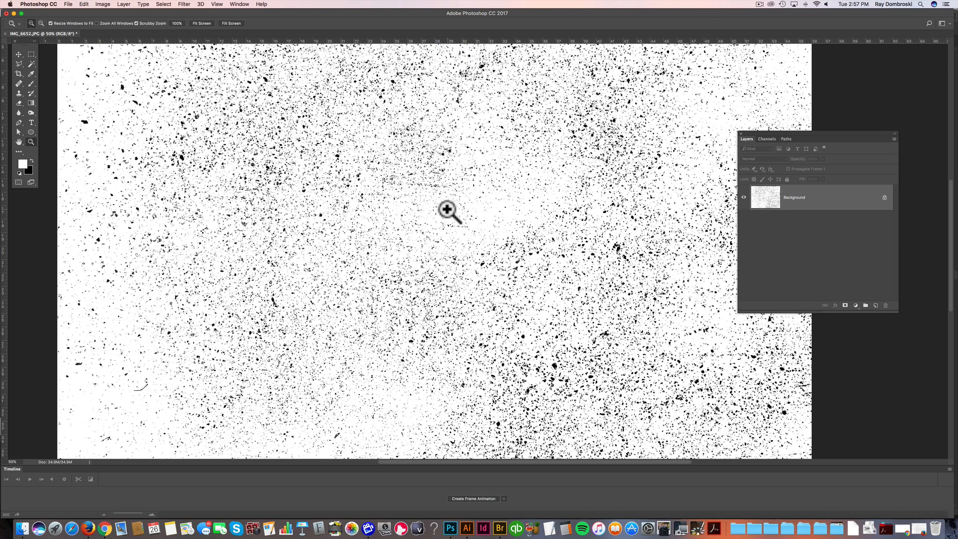
{"action": "left_click", "coordinate": [448, 210]}
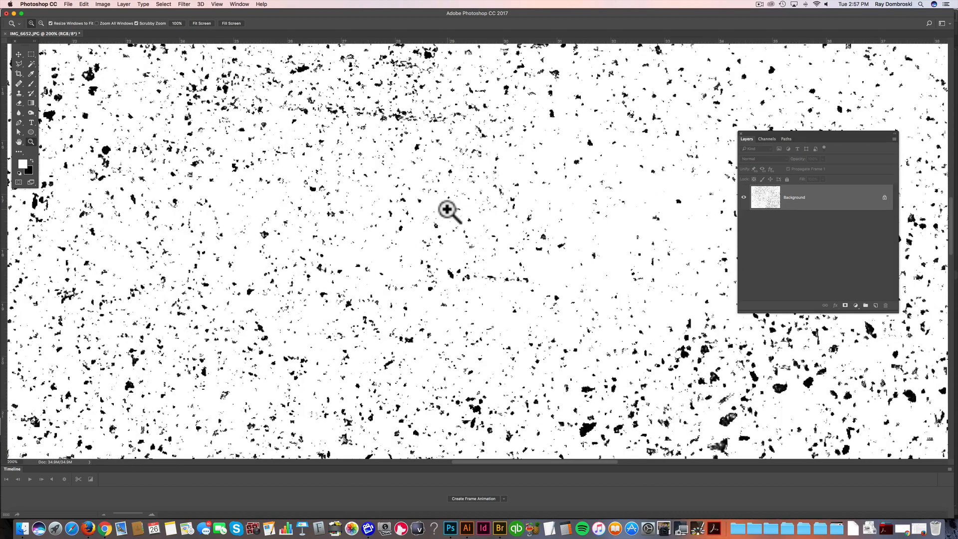
{"action": "mouse_move", "coordinate": [442, 185]}
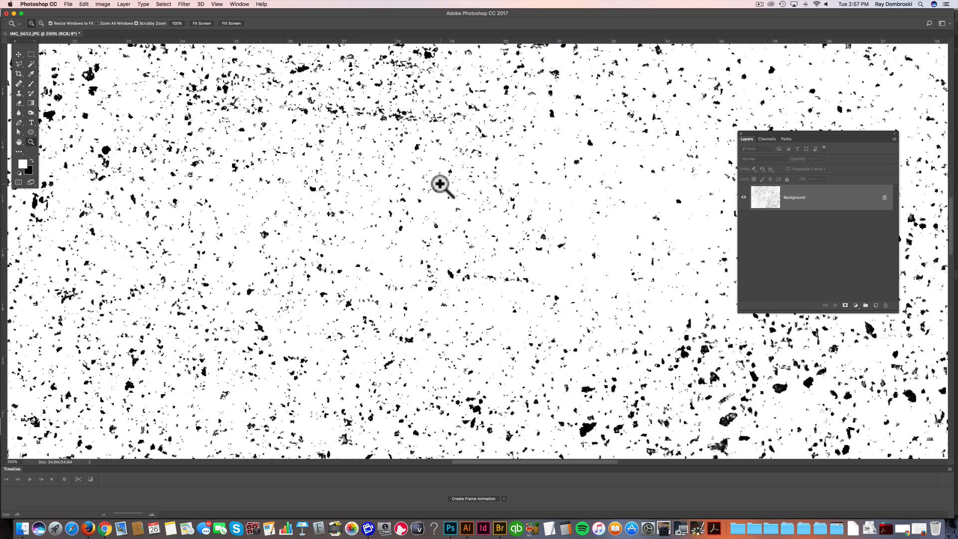
{"action": "mouse_move", "coordinate": [376, 187]}
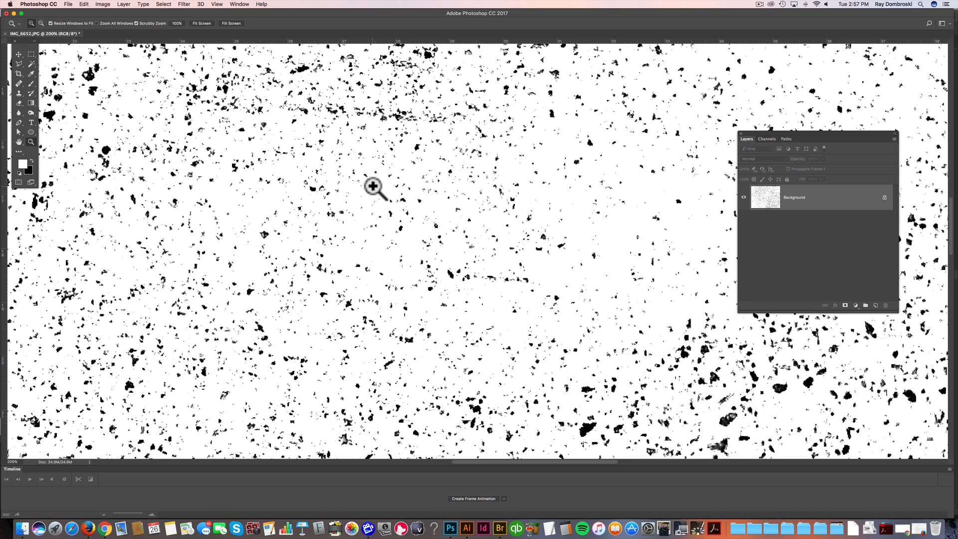
{"action": "mouse_move", "coordinate": [381, 190]}
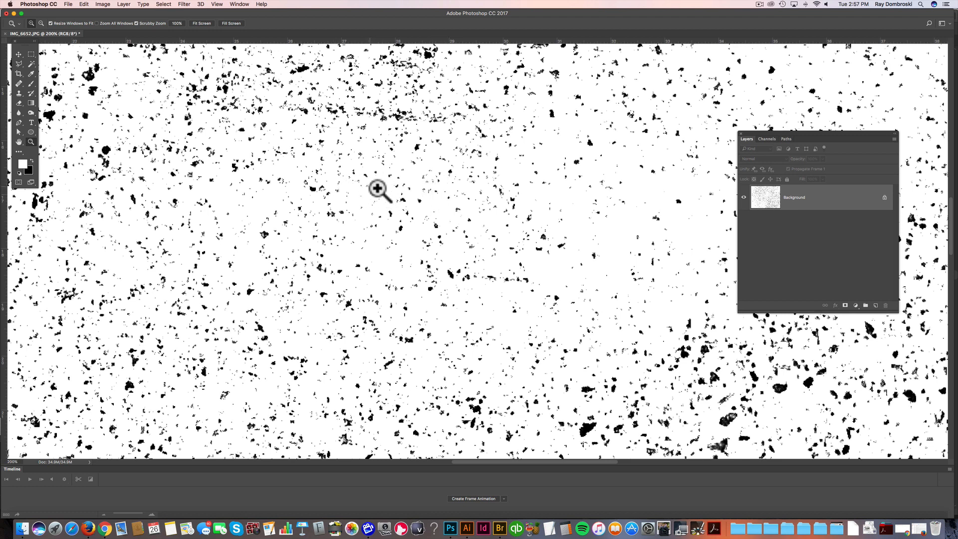
{"action": "mouse_move", "coordinate": [373, 190]}
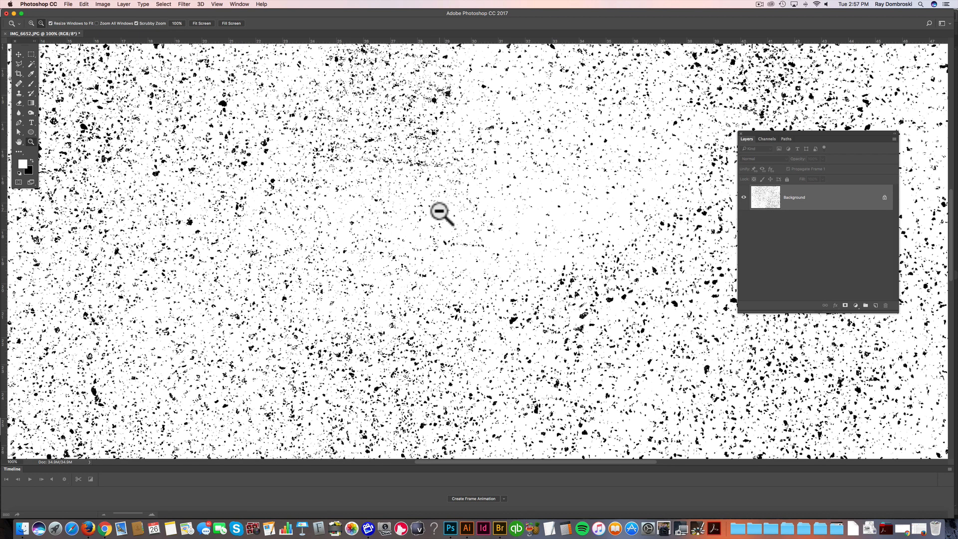
{"action": "left_click", "coordinate": [440, 213]}
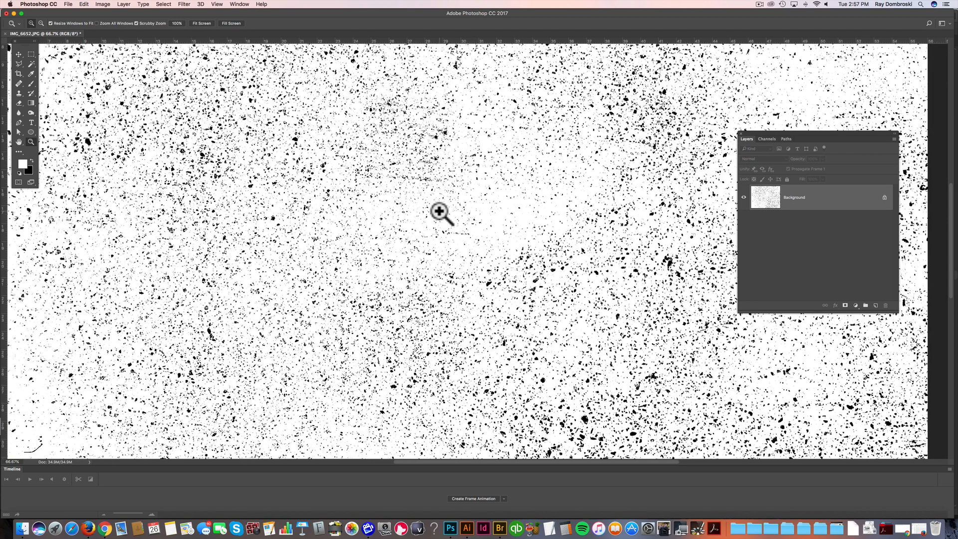
{"action": "left_click", "coordinate": [440, 212]}
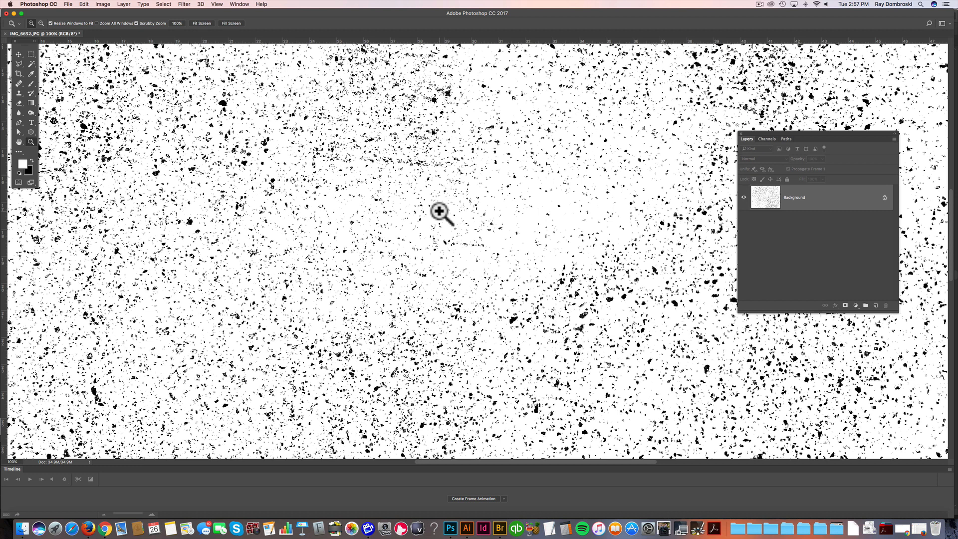
{"action": "mouse_move", "coordinate": [448, 248]}
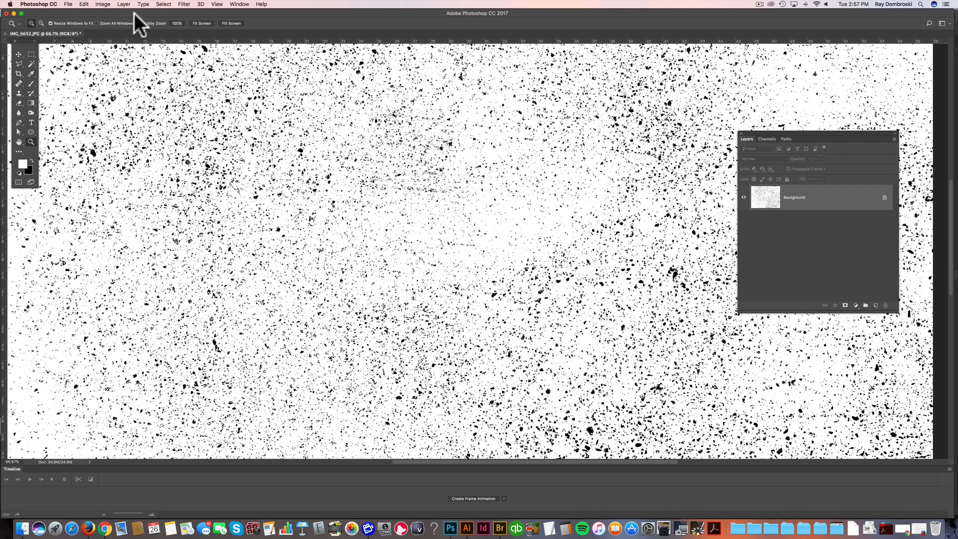
Step: Soften the black speckles with a Gaussian Blur filter
{"action": "left_click", "coordinate": [183, 5]}
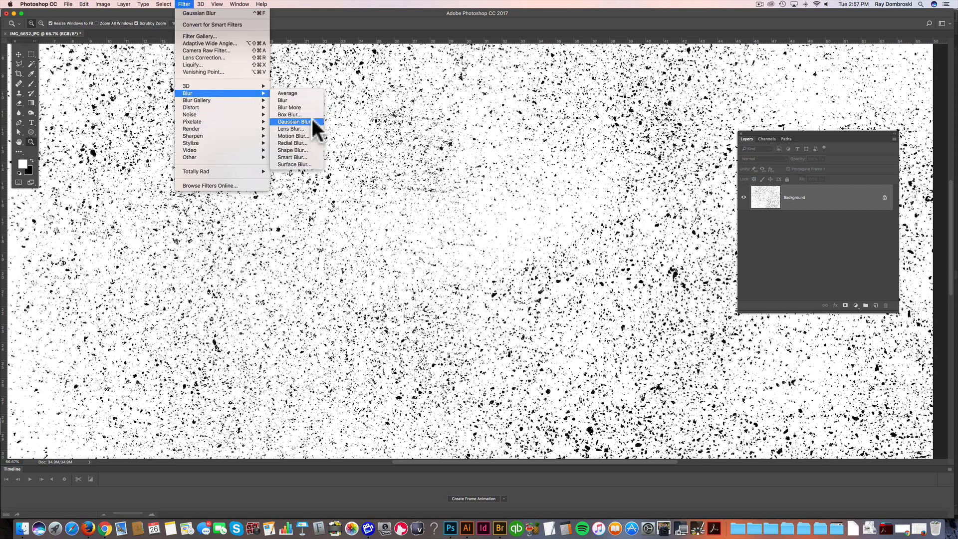
{"action": "left_click", "coordinate": [294, 121]}
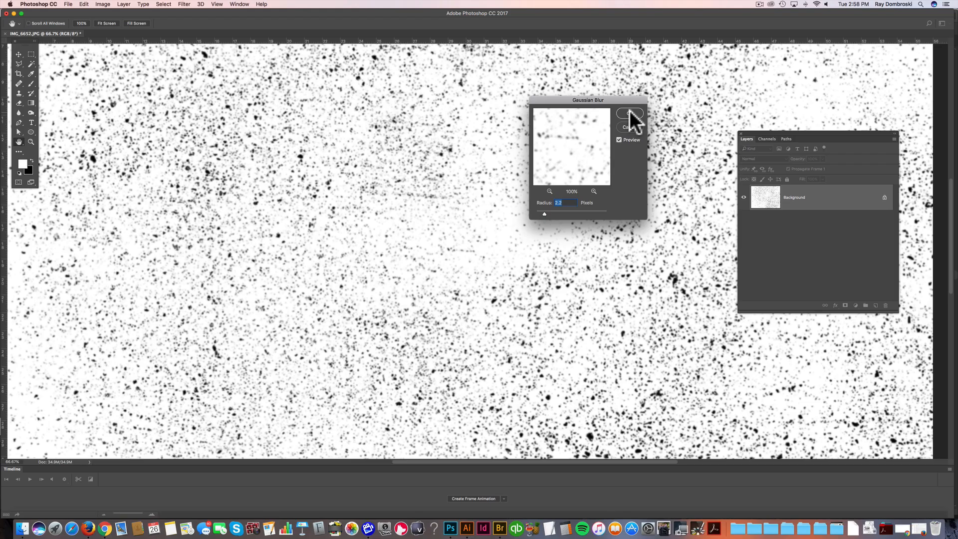
{"action": "left_click", "coordinate": [630, 115]}
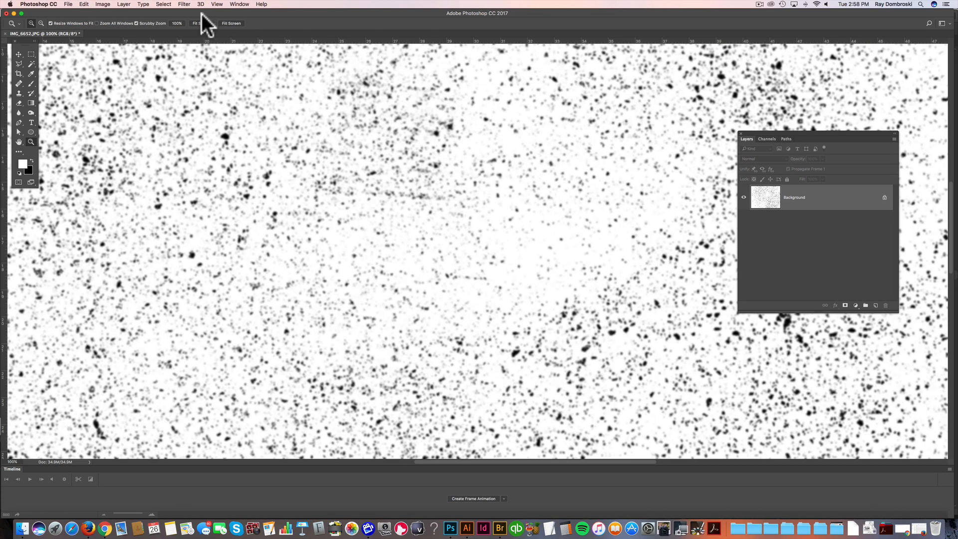
Step: Apply a Threshold at level about 134 for crisp black specks on white
{"action": "left_click", "coordinate": [102, 5]}
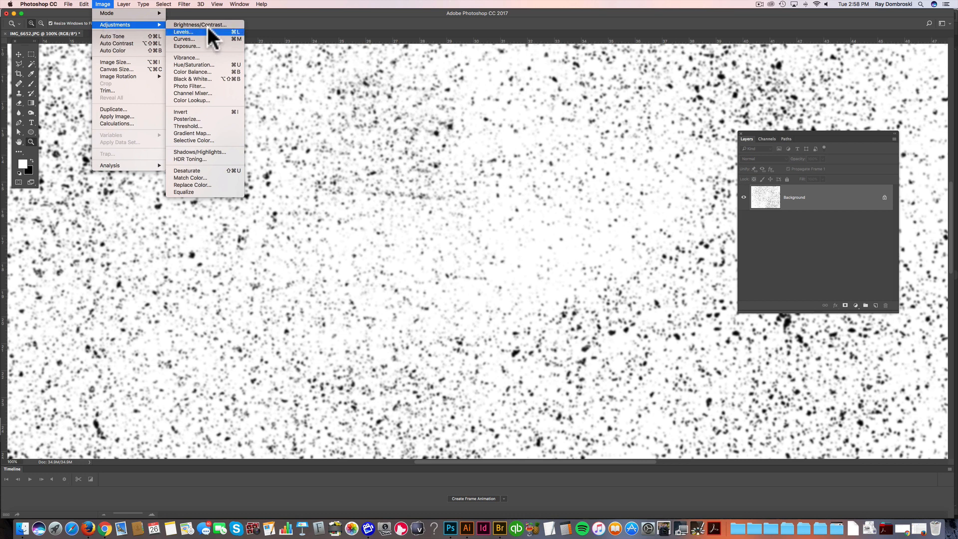
{"action": "left_click", "coordinate": [188, 126]}
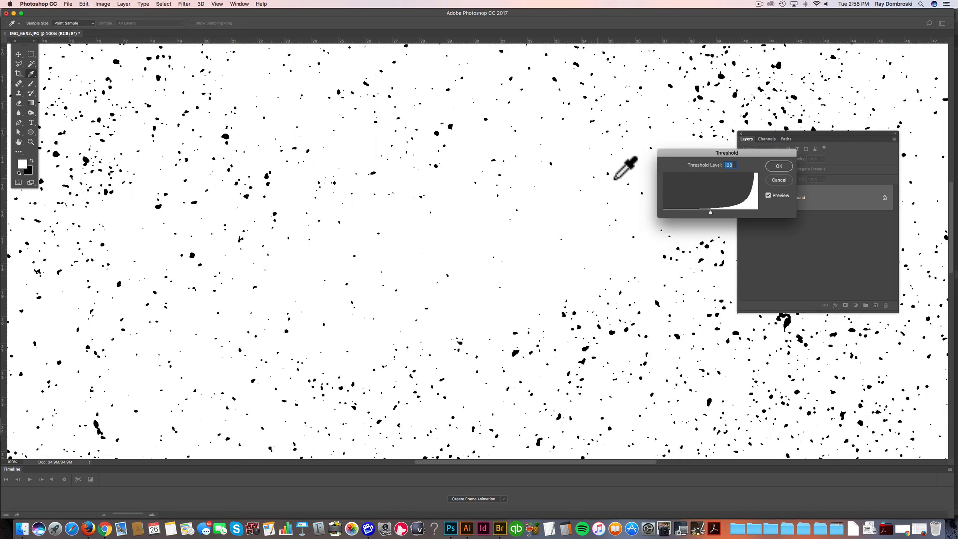
{"action": "mouse_move", "coordinate": [719, 223]}
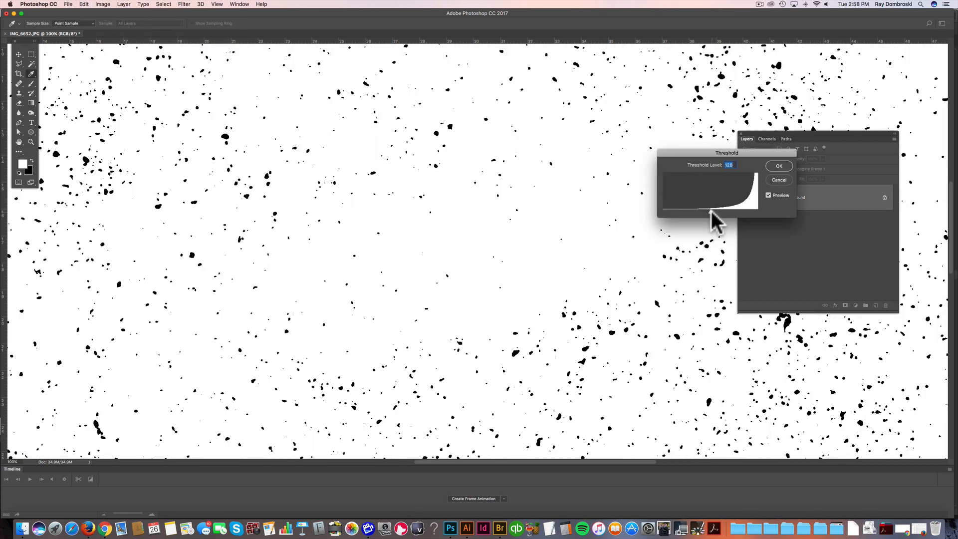
{"action": "mouse_move", "coordinate": [715, 221]}
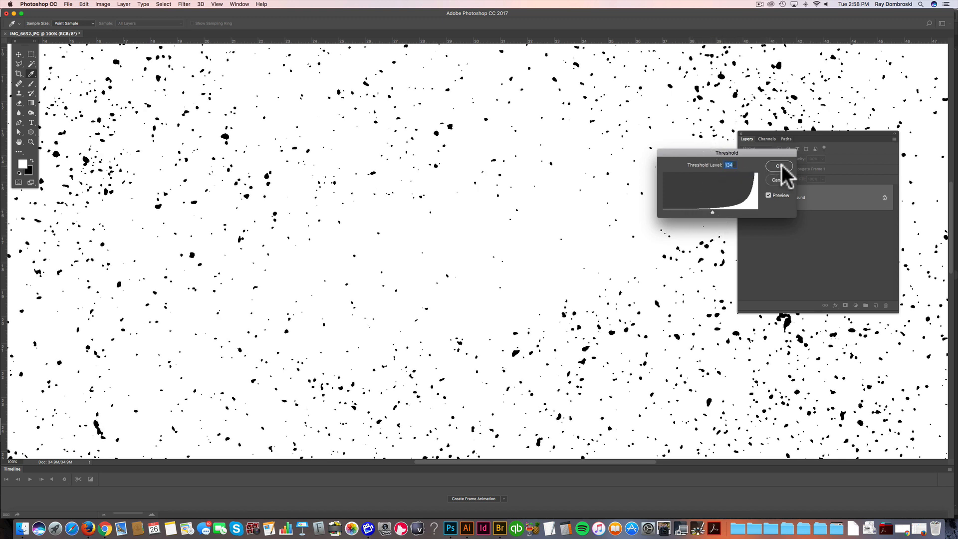
{"action": "left_click", "coordinate": [779, 166]}
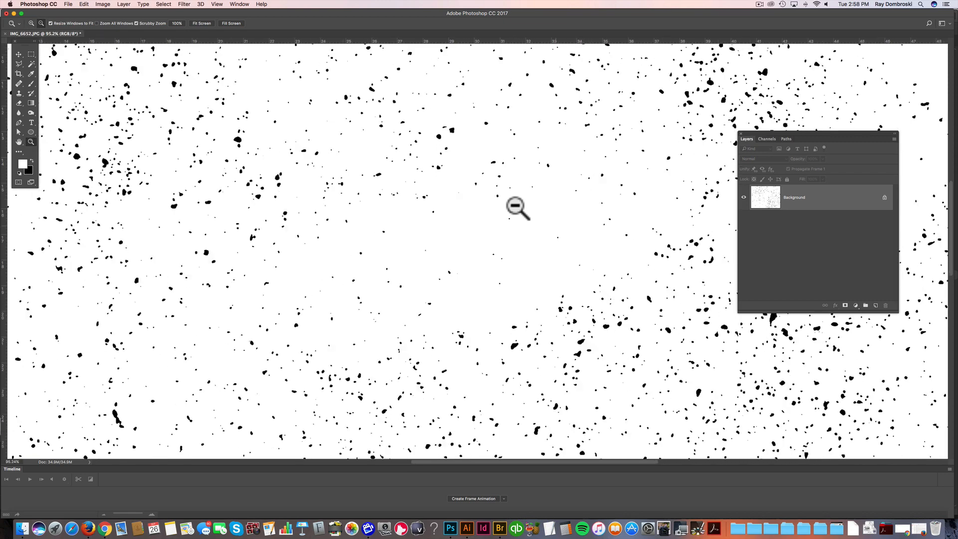
Step: Zoom out to view the whole thresholded texture
{"action": "left_click", "coordinate": [518, 208]}
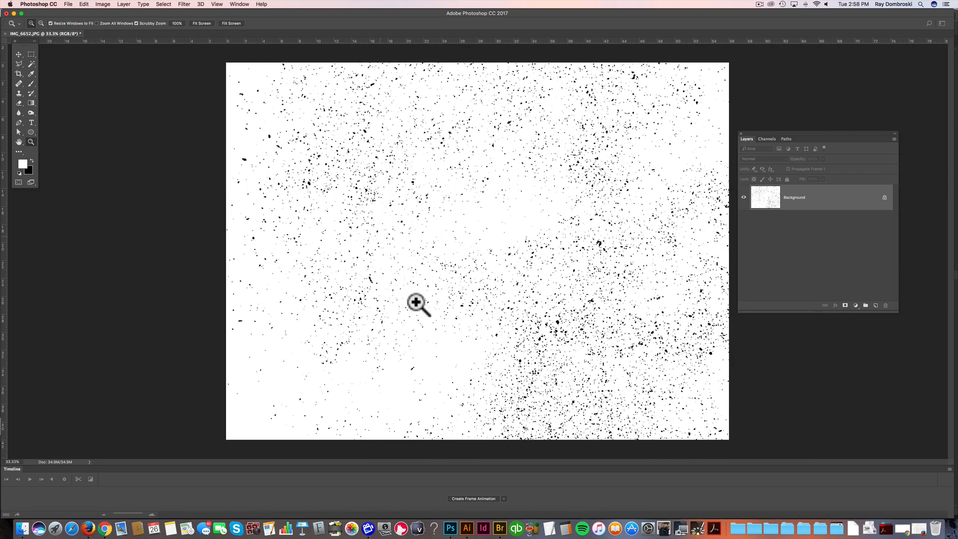
{"action": "mouse_move", "coordinate": [460, 258]}
{"action": "type", "text": "CONCRETE-TEXTURE-RGB.psd"}
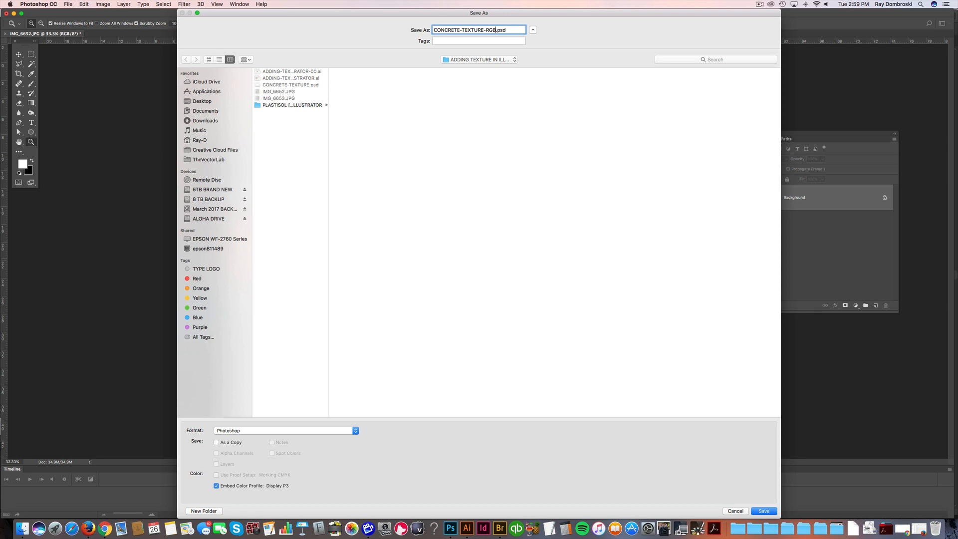
Step: Save CONCRETE-TEXTURE-RGB.psd and place it into the Illustrator eagle poster
{"action": "left_click", "coordinate": [762, 511]}
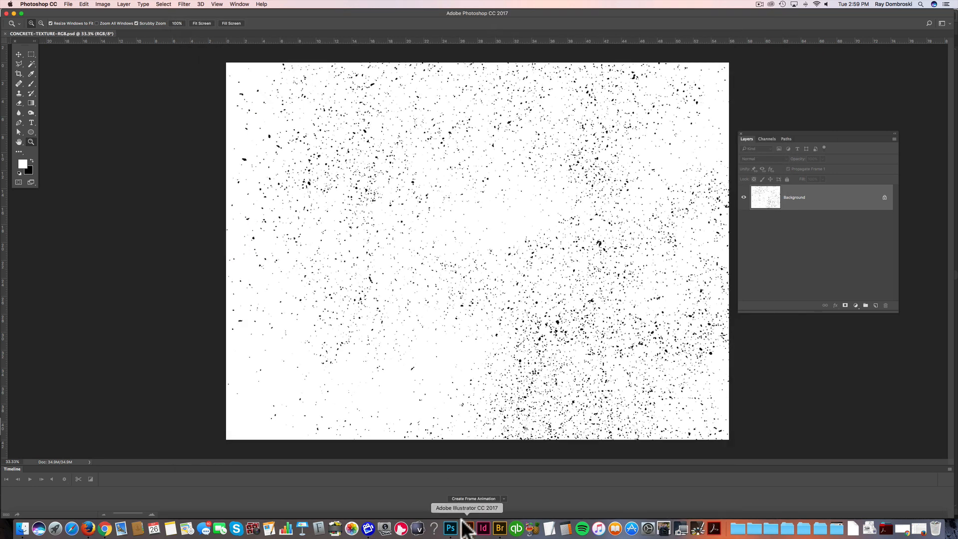
{"action": "left_click", "coordinate": [467, 528]}
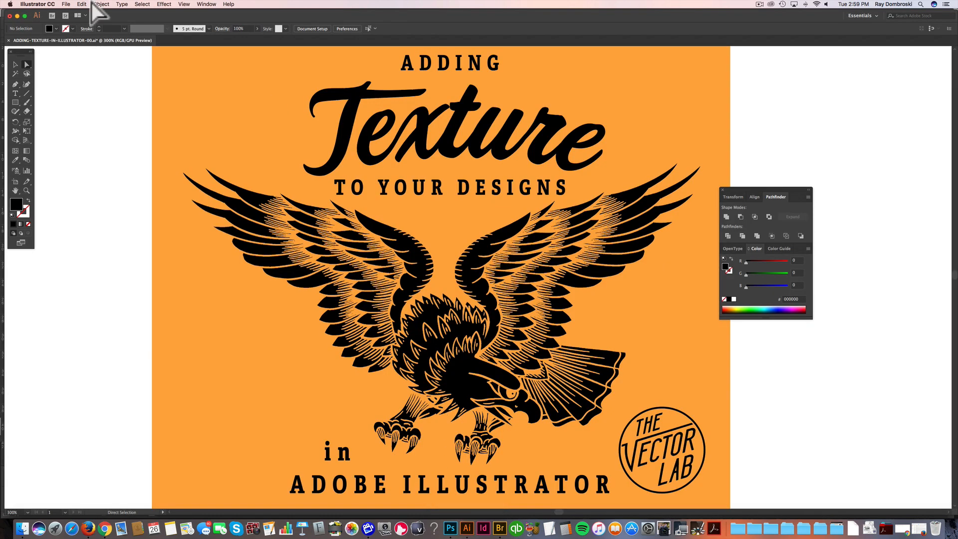
{"action": "left_click", "coordinate": [65, 5]}
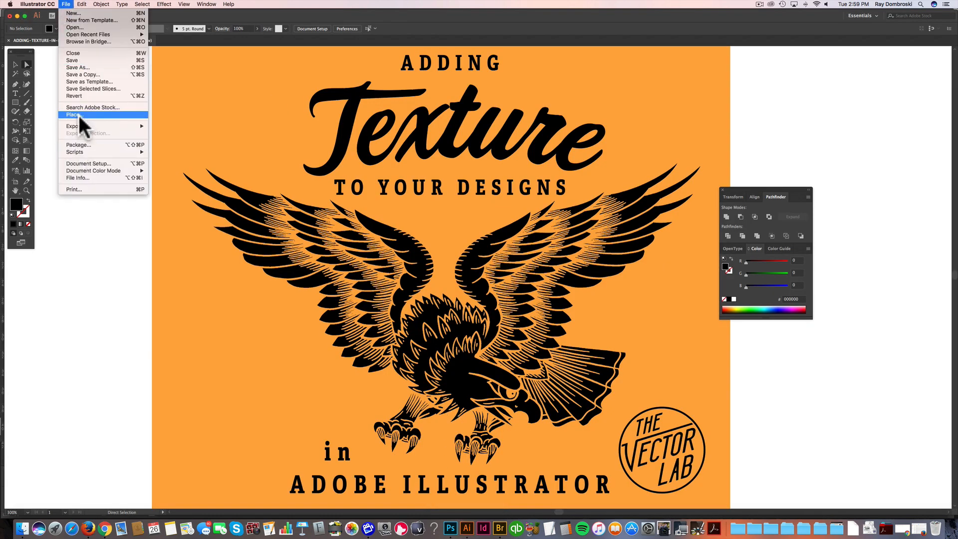
{"action": "left_click", "coordinate": [73, 115]}
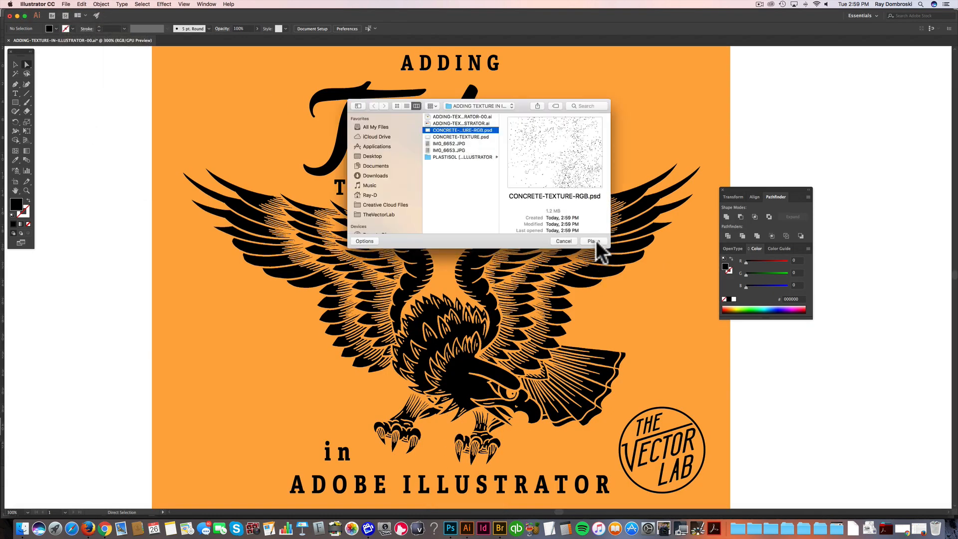
{"action": "left_click", "coordinate": [591, 241]}
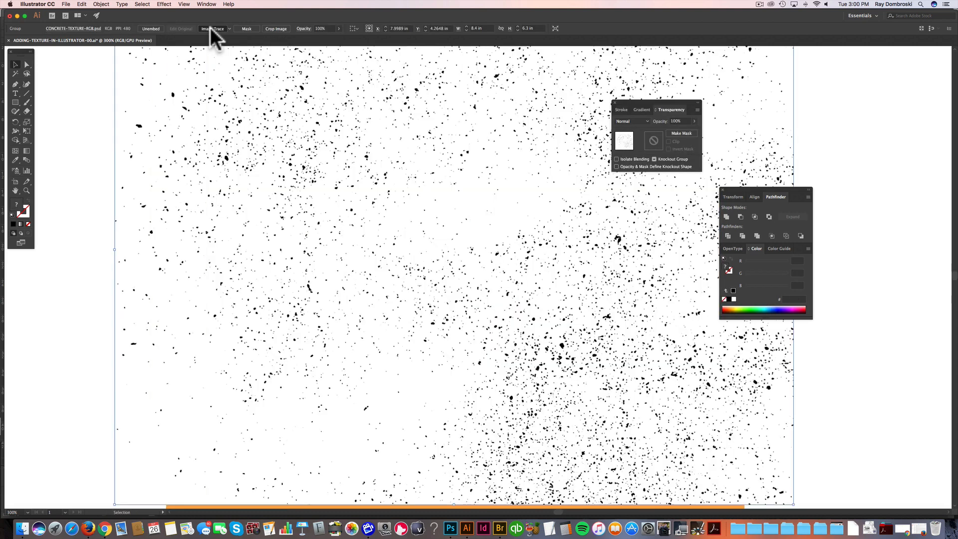
Step: Image Trace the placed texture and expand it into vector speck paths
{"action": "left_click", "coordinate": [212, 29]}
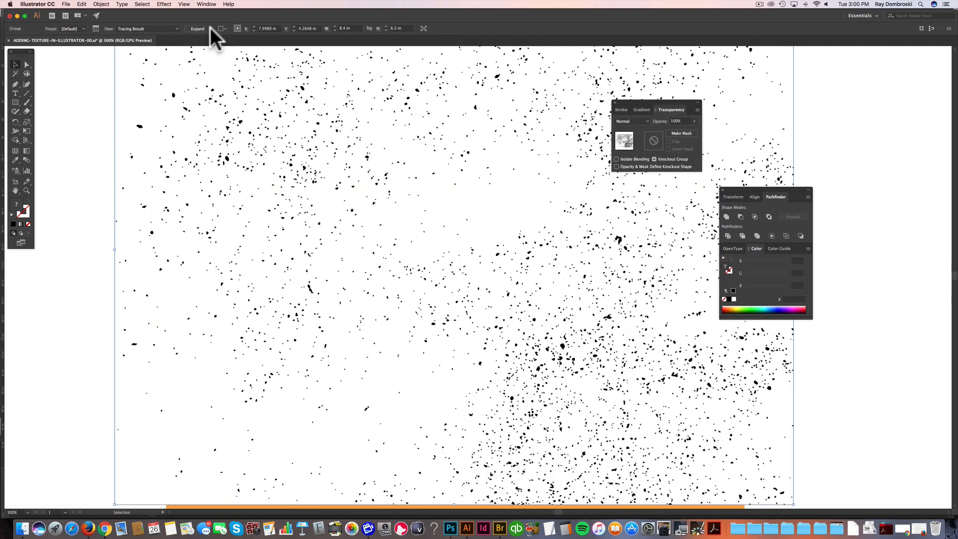
{"action": "left_click", "coordinate": [197, 28]}
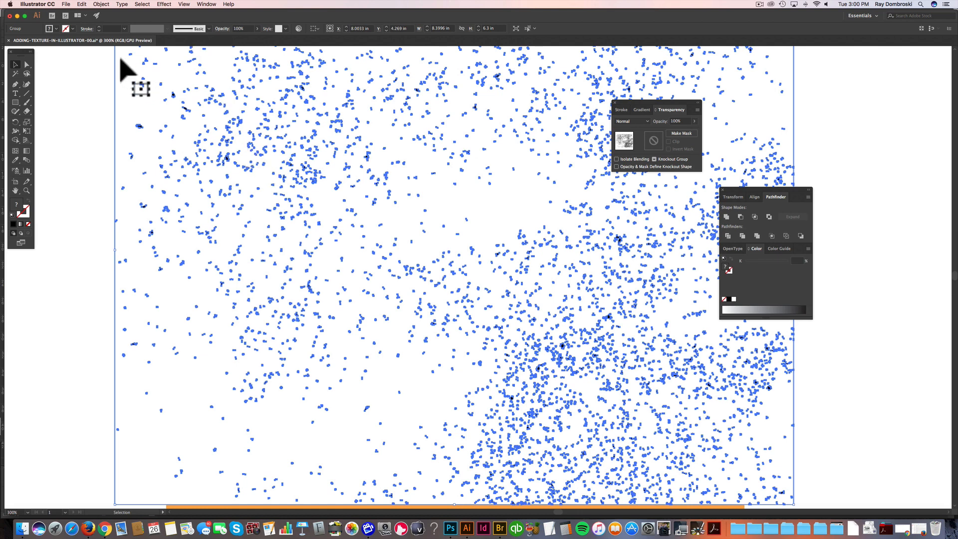
{"action": "mouse_move", "coordinate": [18, 65]}
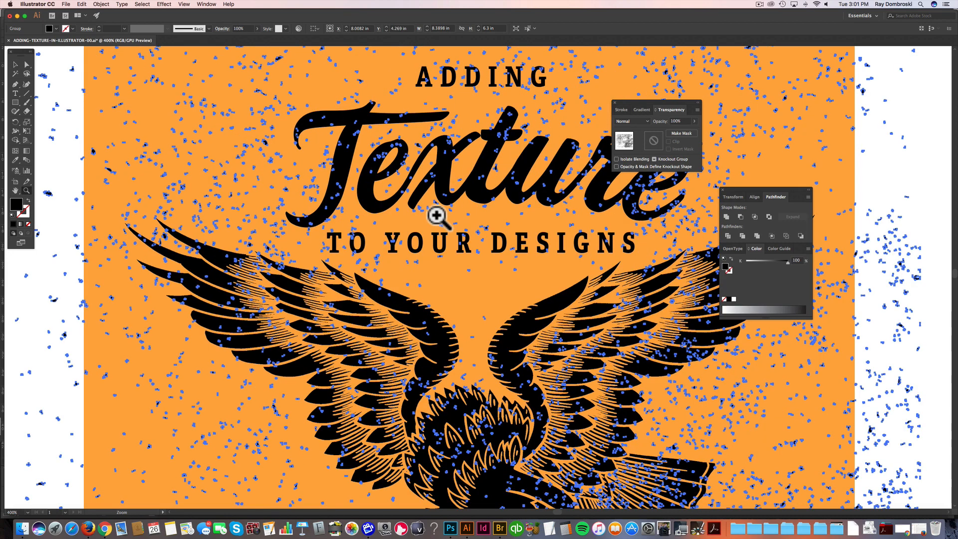
{"action": "left_click", "coordinate": [438, 216]}
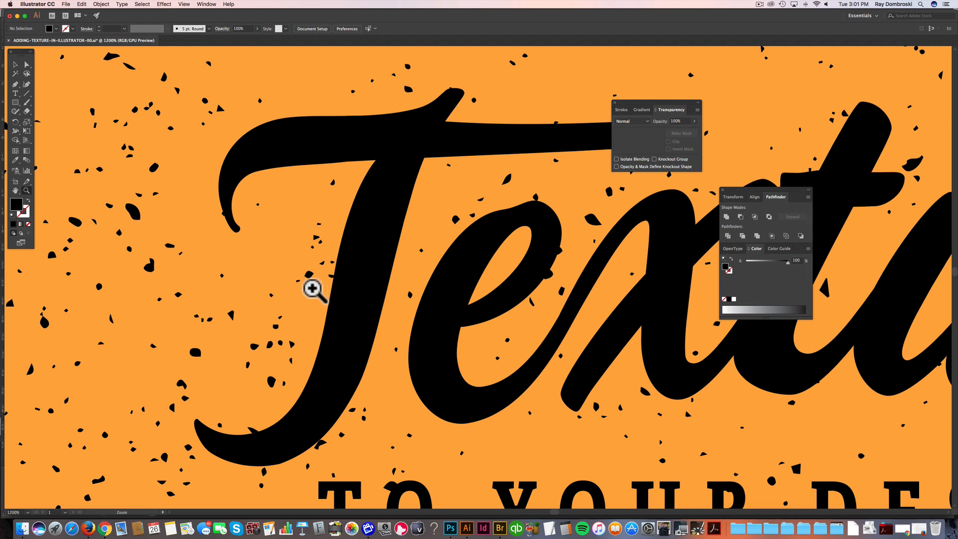
{"action": "mouse_move", "coordinate": [312, 288]}
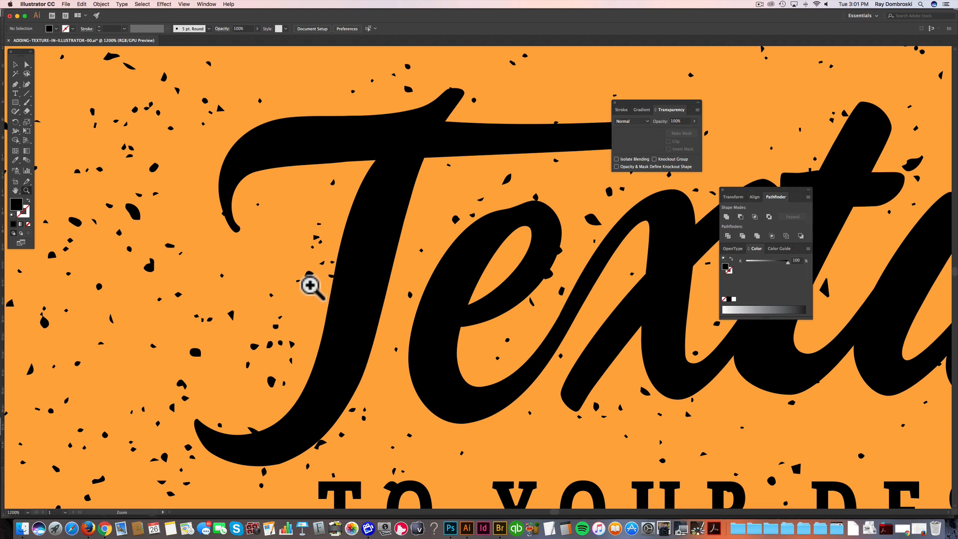
{"action": "left_click", "coordinate": [311, 288]}
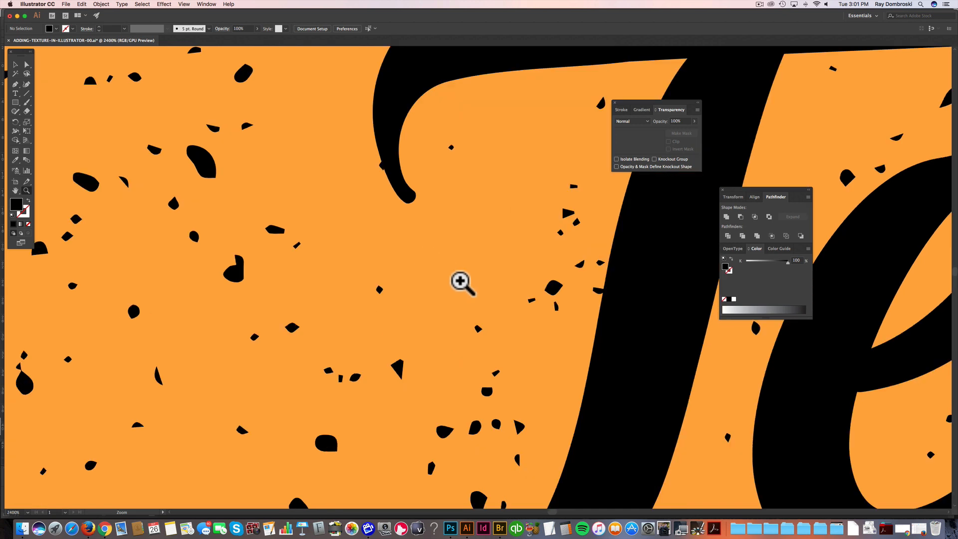
{"action": "left_click", "coordinate": [460, 282]}
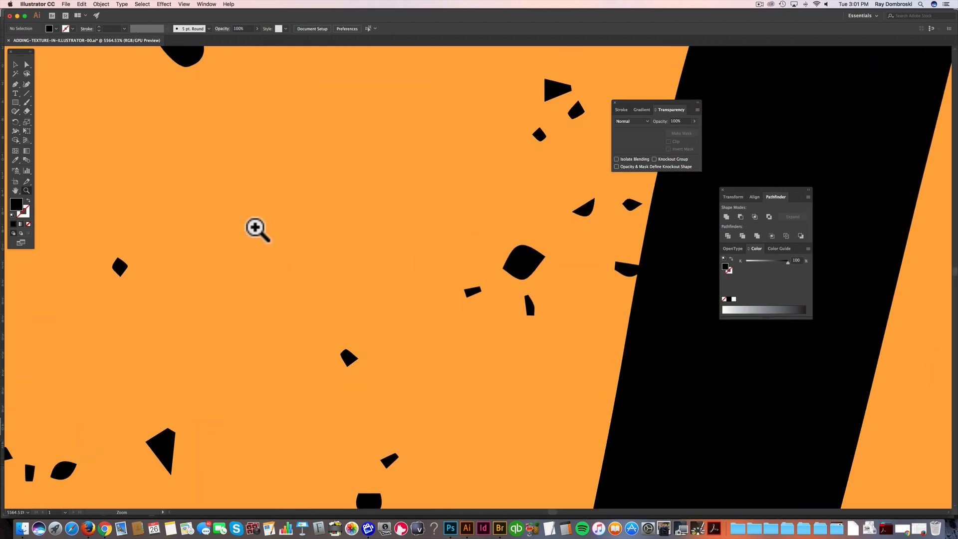
{"action": "left_click", "coordinate": [523, 259]}
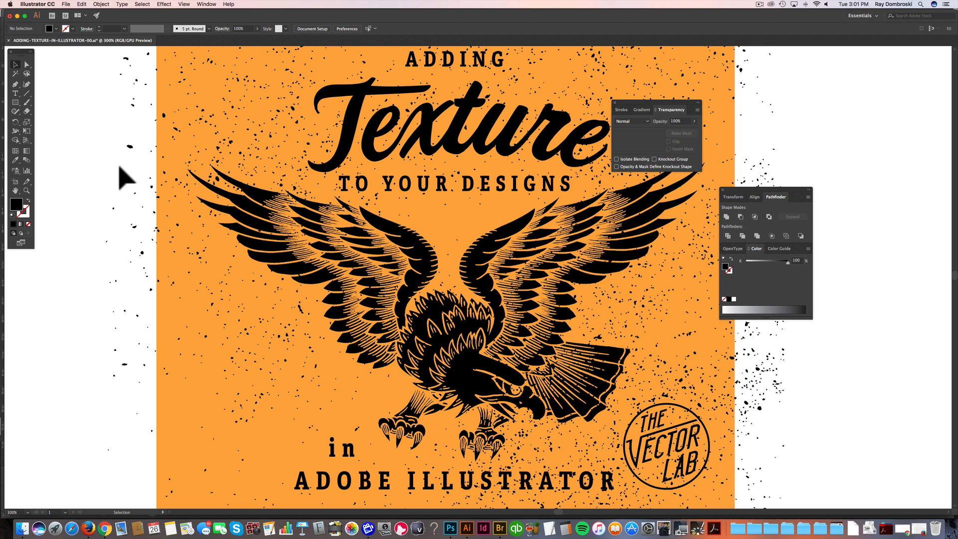
{"action": "mouse_move", "coordinate": [153, 180]}
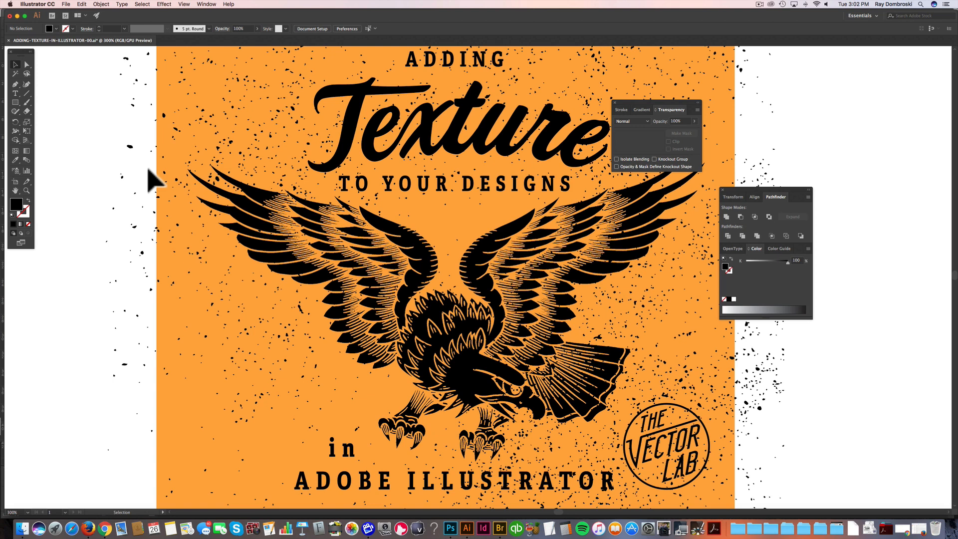
{"action": "mouse_move", "coordinate": [33, 31]}
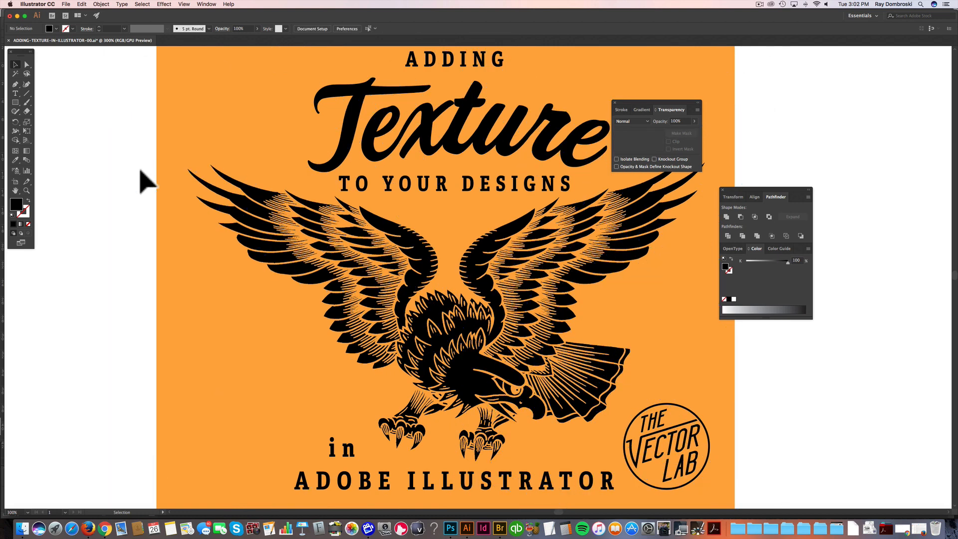
Step: Back in Photoshop, convert the texture to Grayscale mode and zoom in on the speckles
{"action": "left_click", "coordinate": [466, 528]}
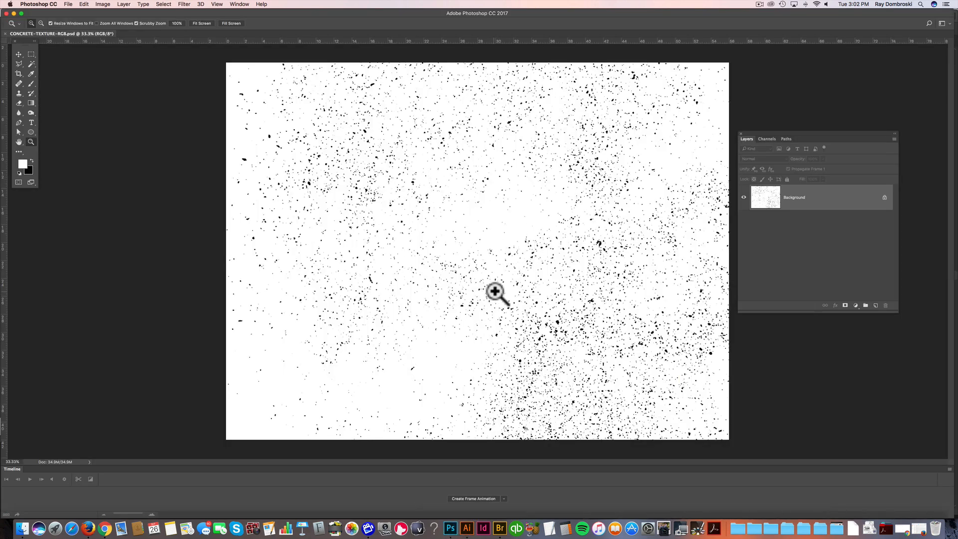
{"action": "mouse_move", "coordinate": [498, 284]}
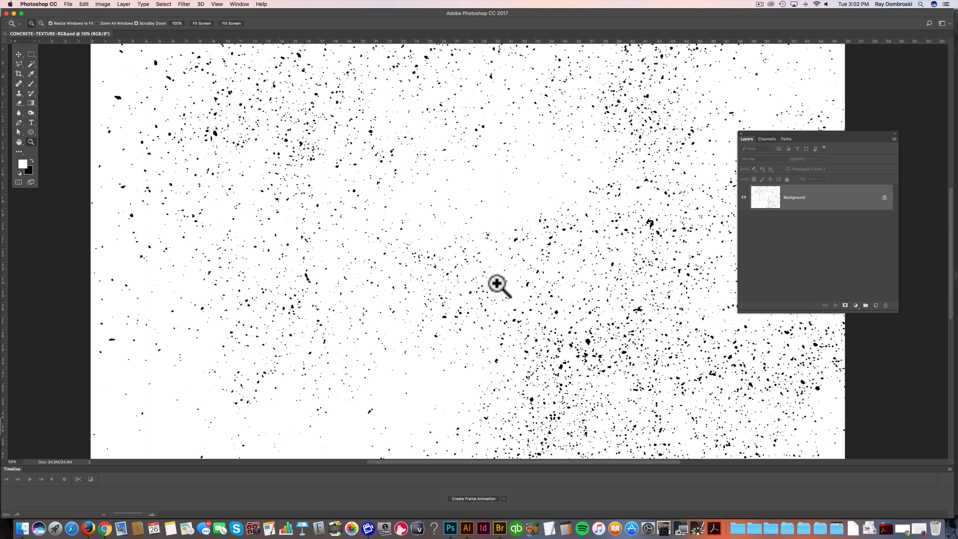
{"action": "mouse_move", "coordinate": [177, 31]}
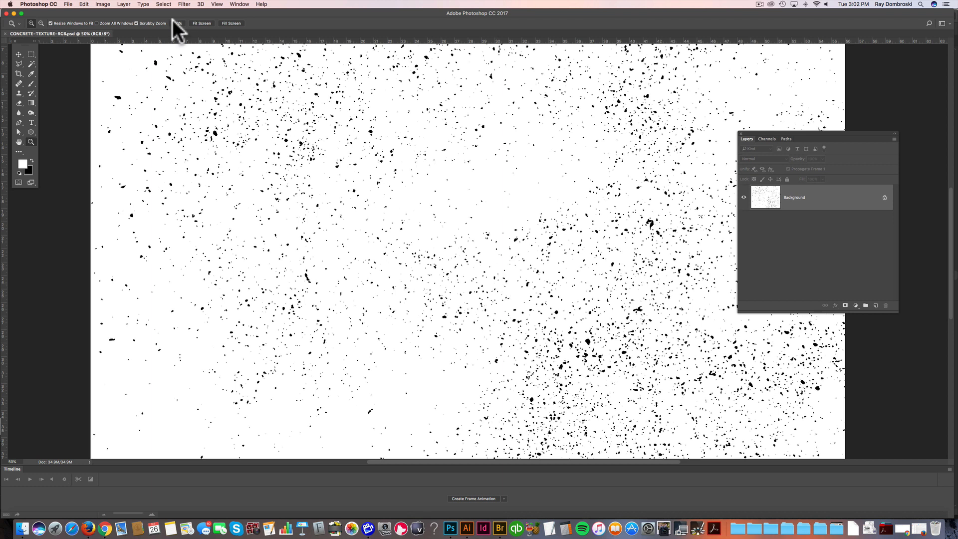
{"action": "left_click", "coordinate": [102, 5]}
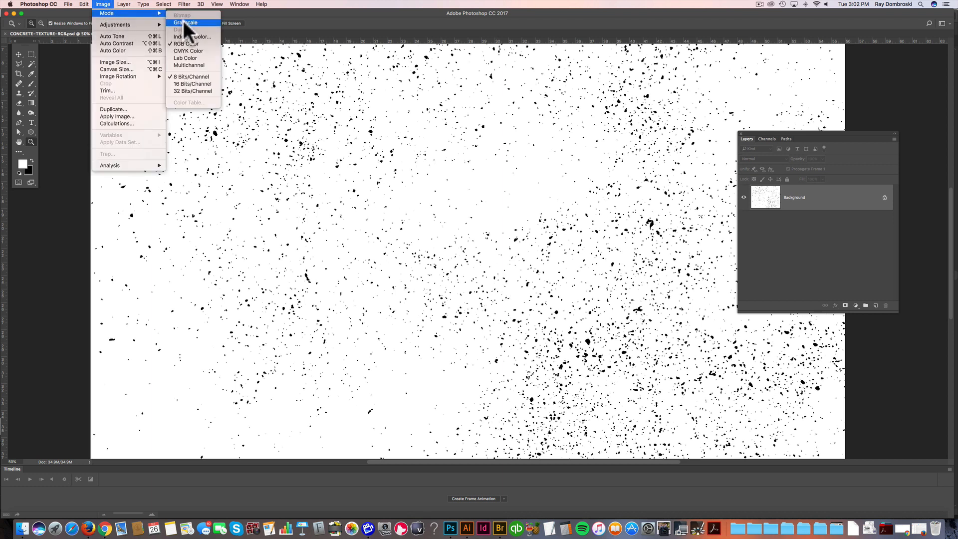
{"action": "left_click", "coordinate": [185, 23]}
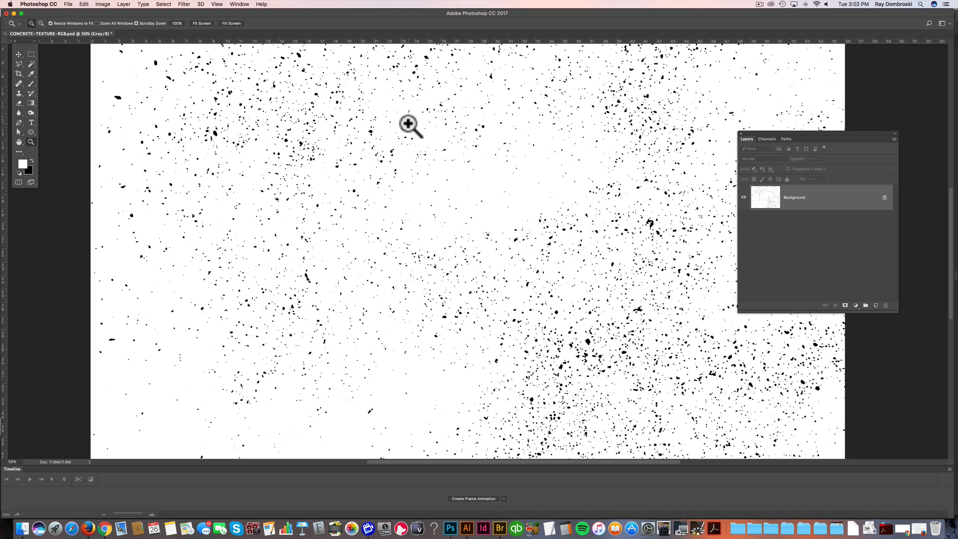
{"action": "left_click", "coordinate": [408, 125]}
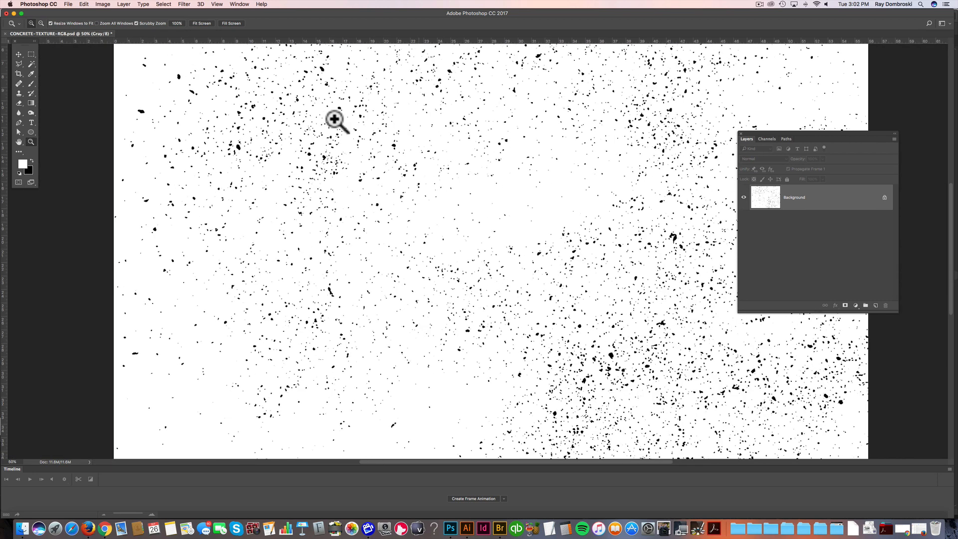
Step: Convert the texture to Bitmap at 300 ppi using the 50% Threshold method
{"action": "left_click", "coordinate": [102, 4]}
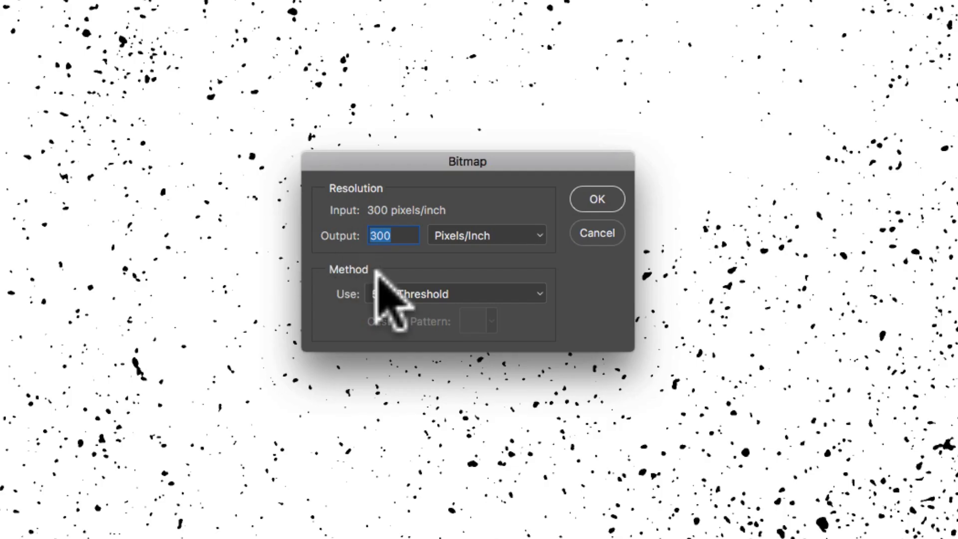
{"action": "left_click", "coordinate": [454, 294]}
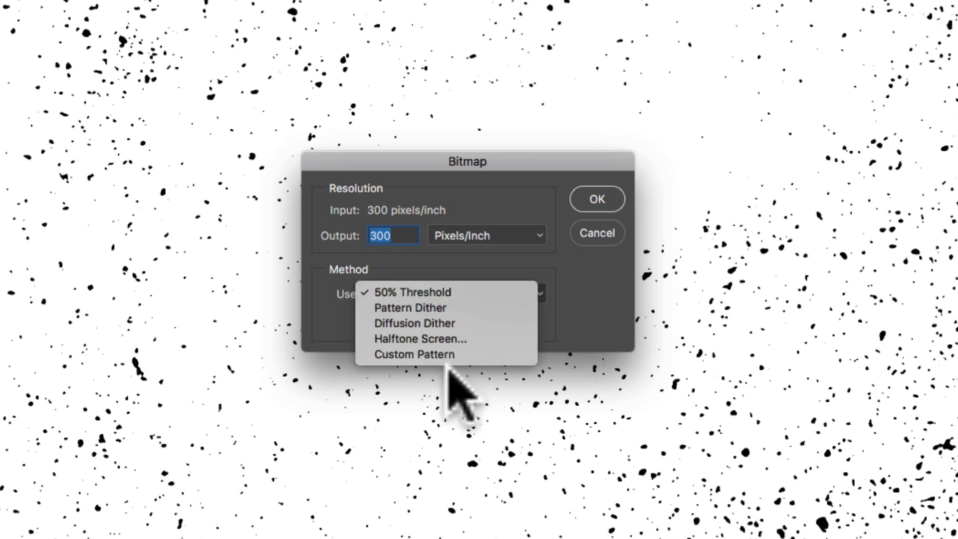
{"action": "left_click", "coordinate": [431, 292]}
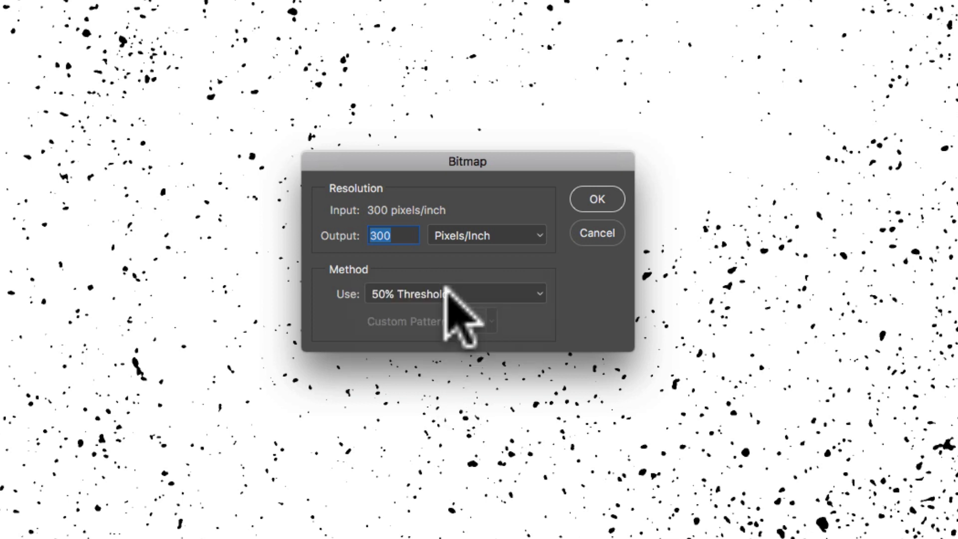
{"action": "mouse_move", "coordinate": [400, 324]}
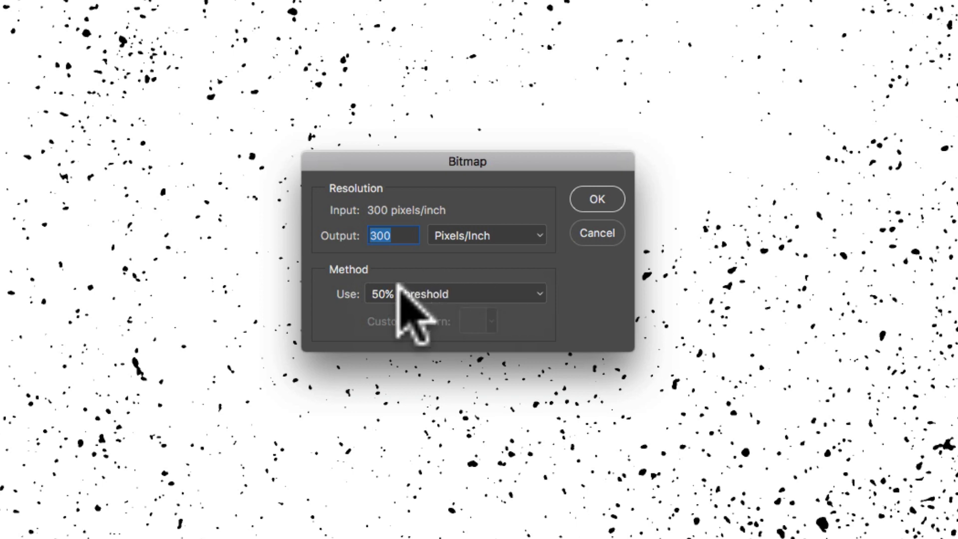
{"action": "left_click", "coordinate": [596, 198]}
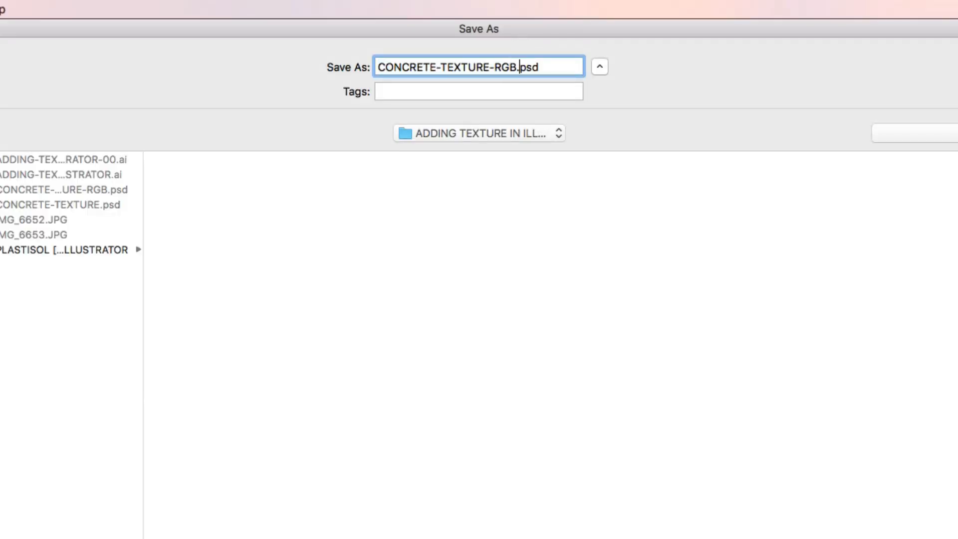
Step: Rename the texture file to CONCRETE-TEXTURE-BITMAP.psd and save it
{"action": "key", "text": "Backspace"}
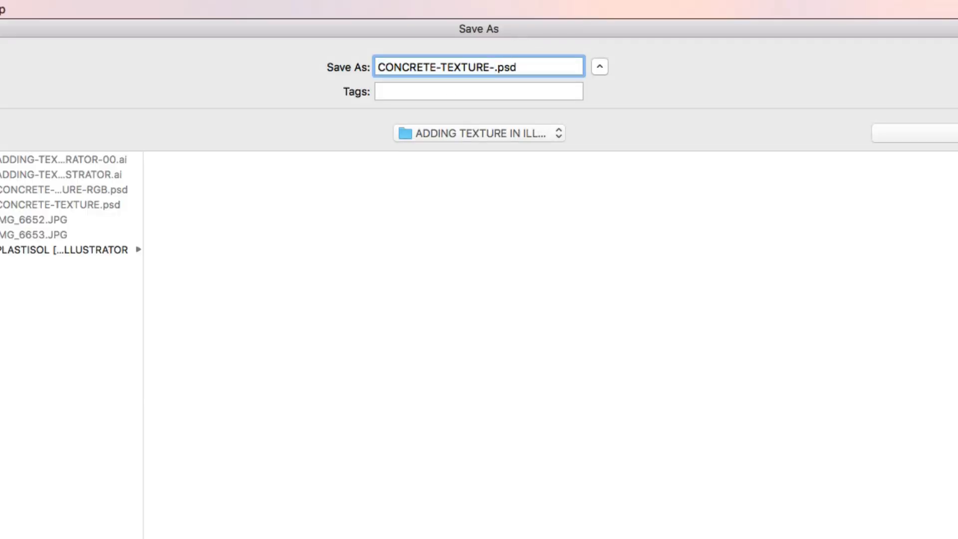
{"action": "type", "text": "B"}
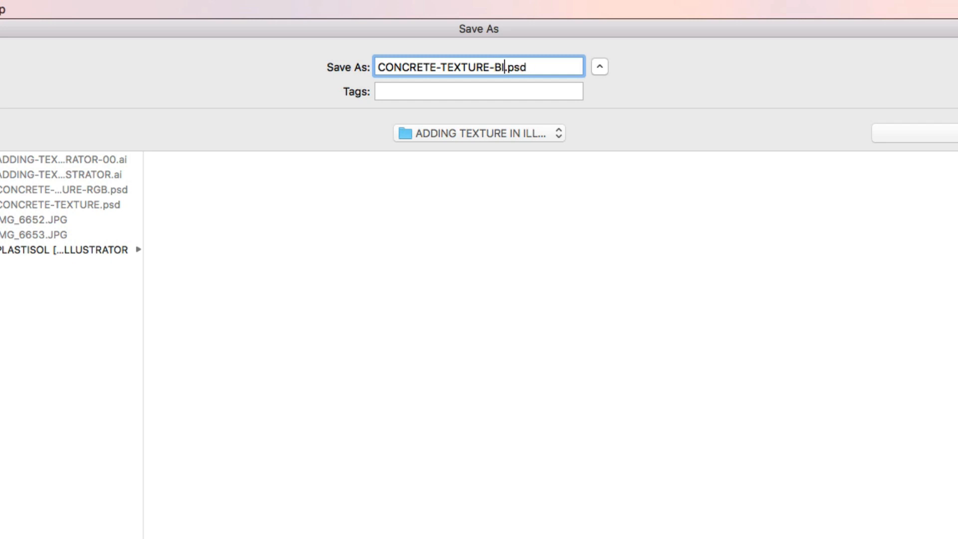
{"action": "type", "text": "TMAP"}
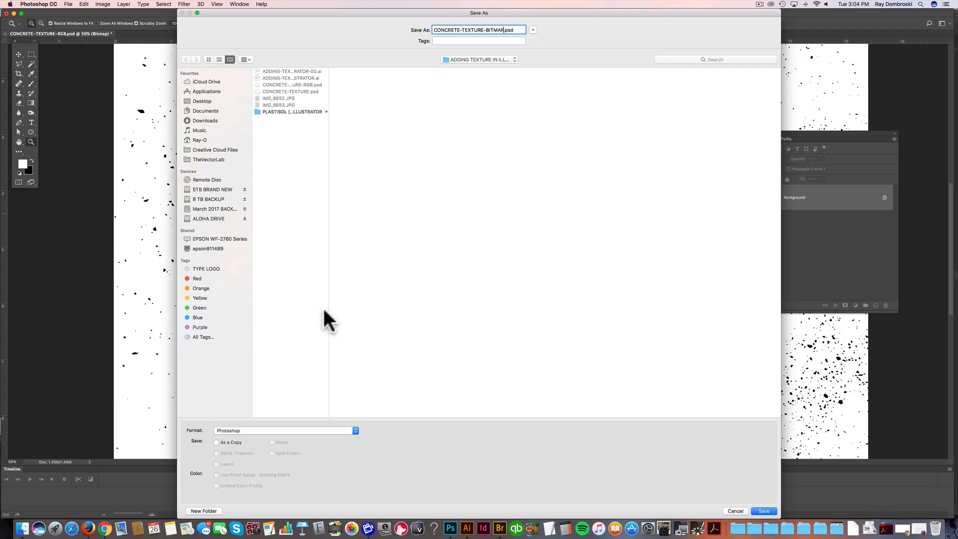
{"action": "mouse_move", "coordinate": [309, 444]}
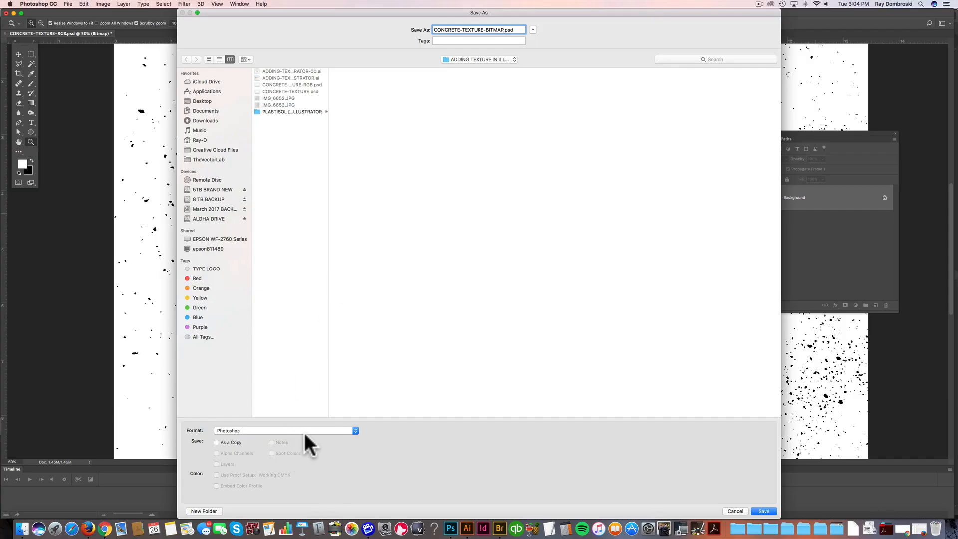
{"action": "mouse_move", "coordinate": [306, 435]}
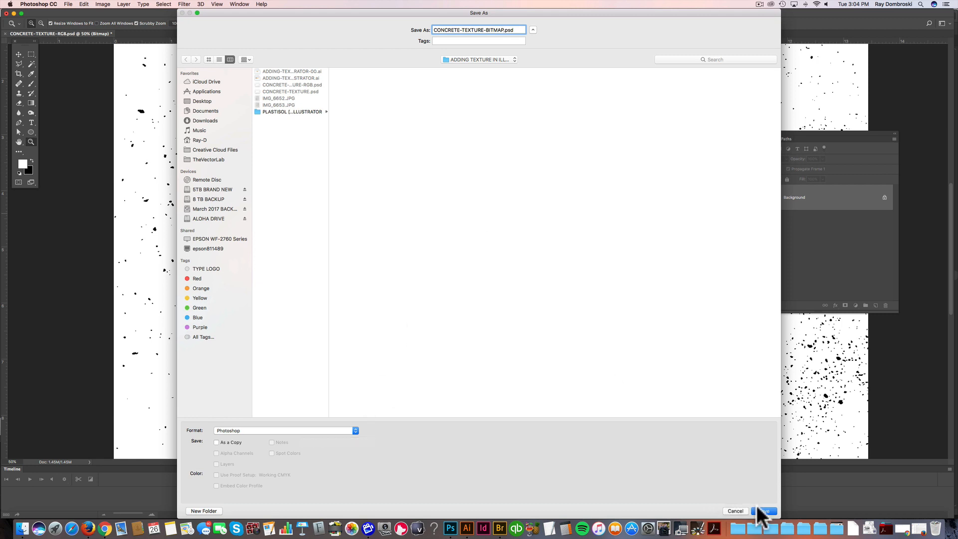
{"action": "left_click", "coordinate": [766, 511]}
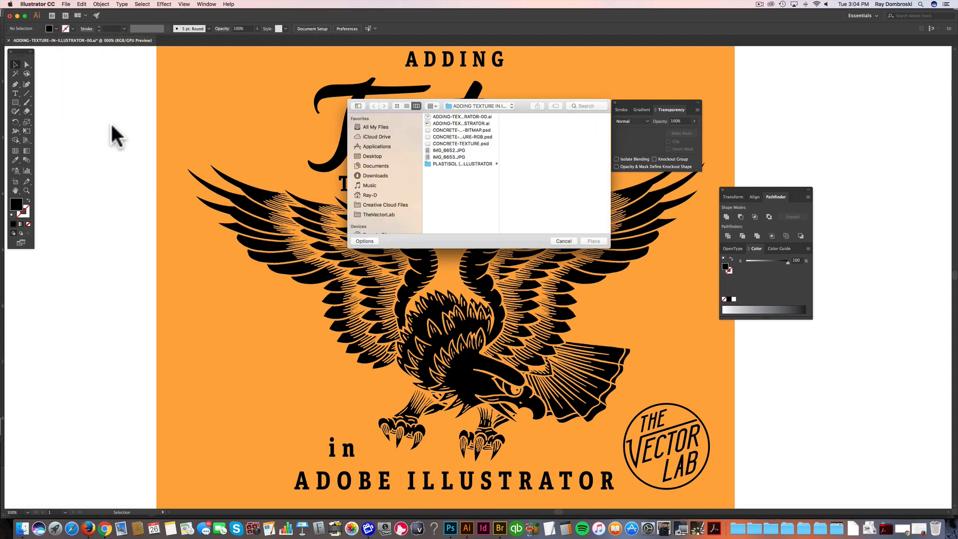
Step: Place CONCRETE-TEXTURE-BITMAP.psd over the eagle poster artwork
{"action": "left_click", "coordinate": [461, 129]}
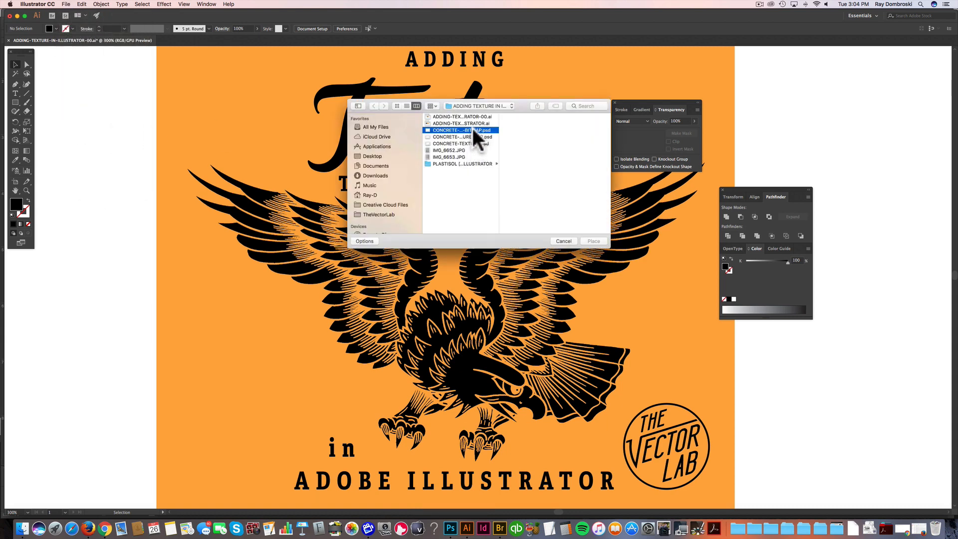
{"action": "left_click", "coordinate": [460, 130]}
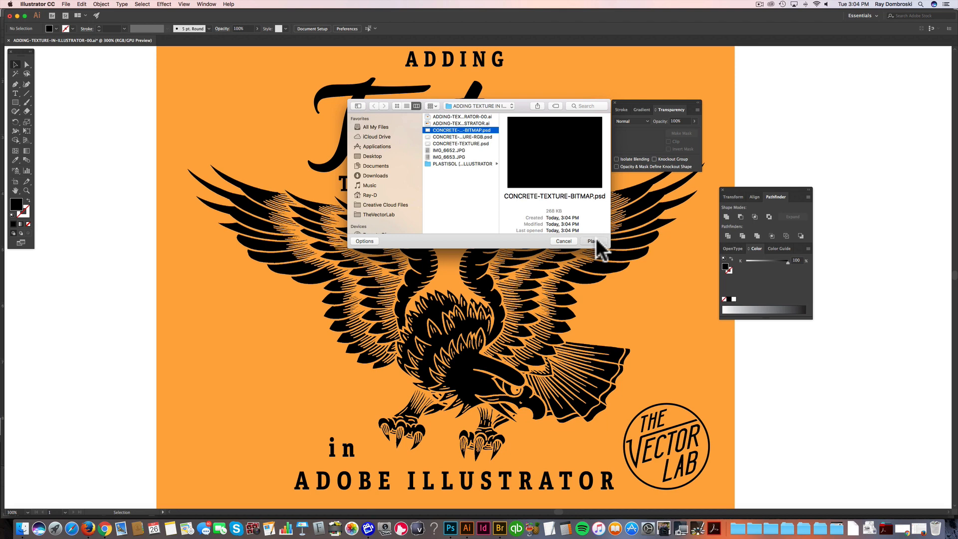
{"action": "left_click", "coordinate": [591, 241]}
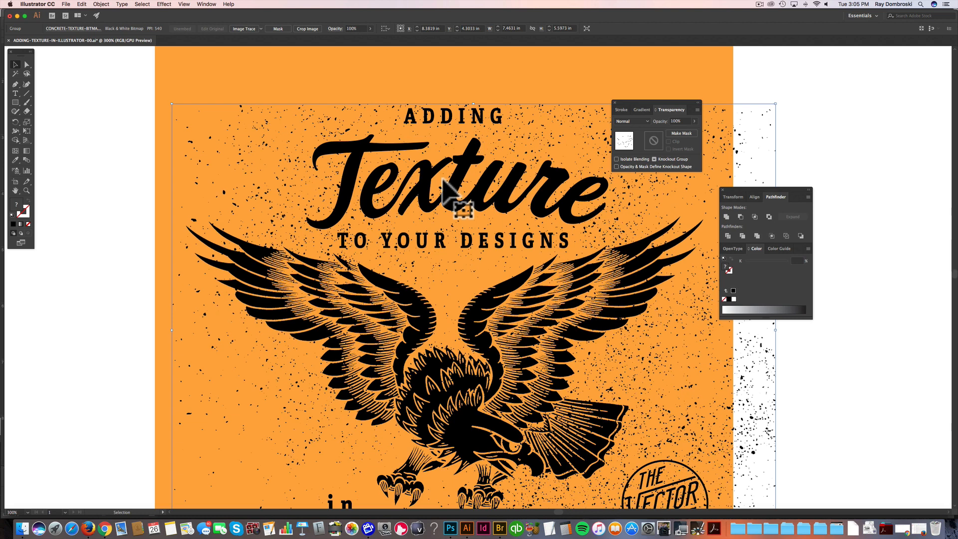
{"action": "mouse_move", "coordinate": [79, 207]}
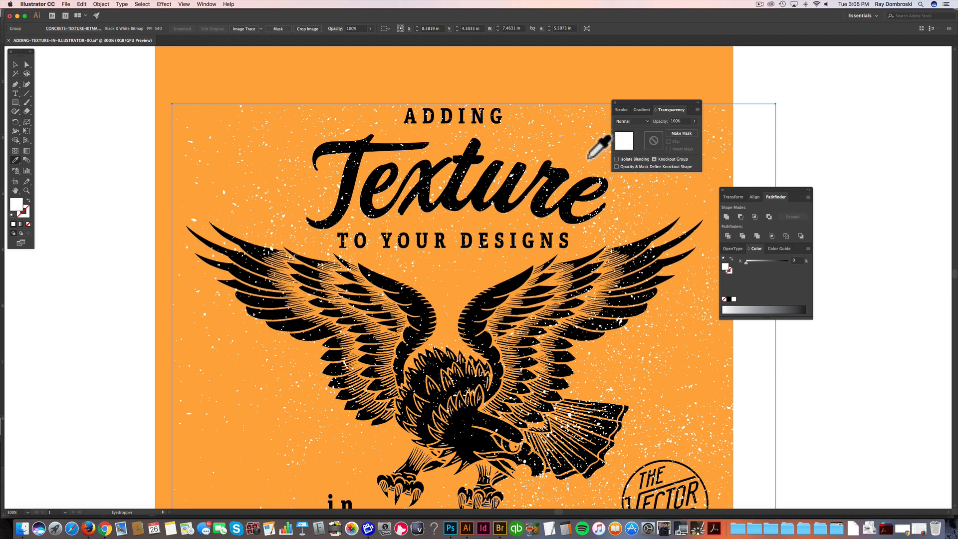
Step: Sample the orange background colour with the Eyedropper onto the speckles
{"action": "left_click", "coordinate": [538, 281]}
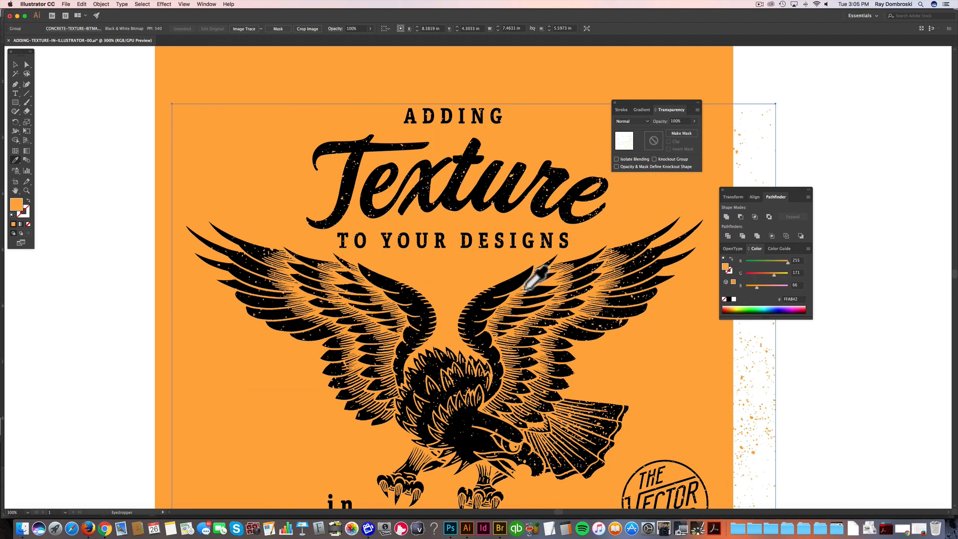
{"action": "mouse_move", "coordinate": [499, 254]}
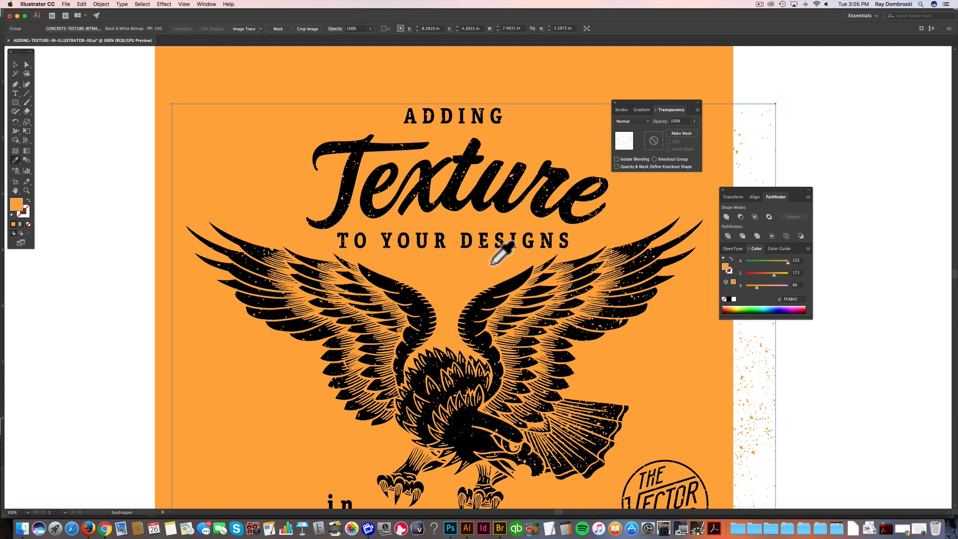
{"action": "mouse_move", "coordinate": [389, 159]}
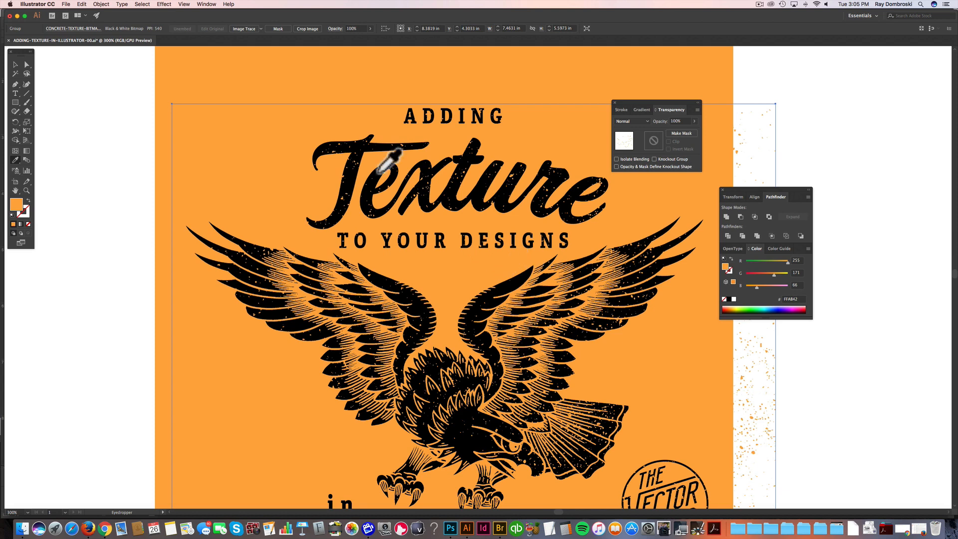
{"action": "mouse_move", "coordinate": [395, 161]}
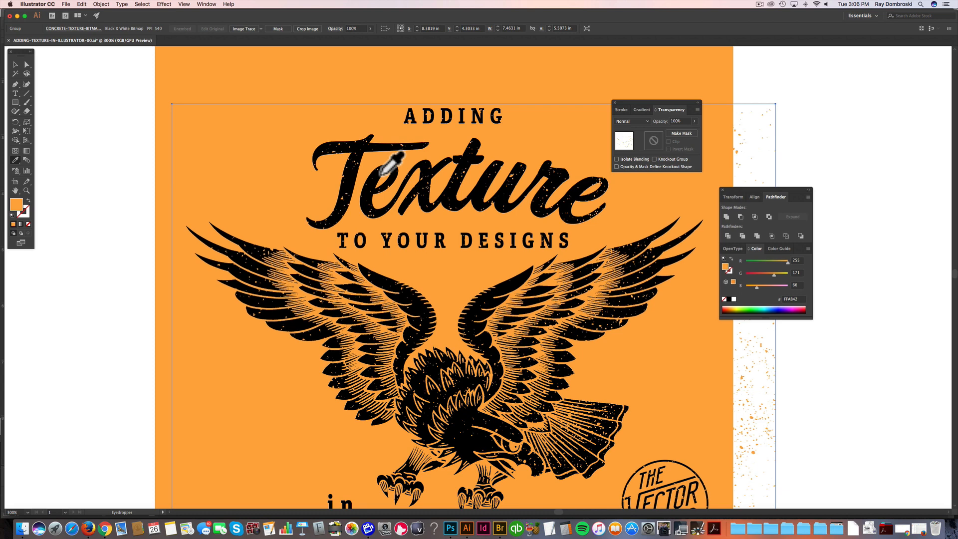
{"action": "mouse_move", "coordinate": [388, 162]}
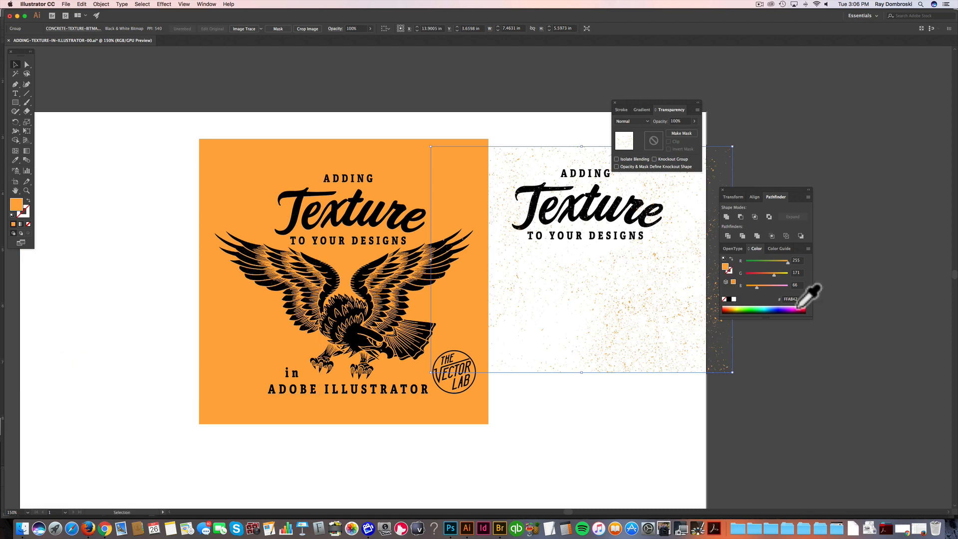
Step: Recolour the title texture's speckles teal and select the title lettering
{"action": "left_click", "coordinate": [767, 308]}
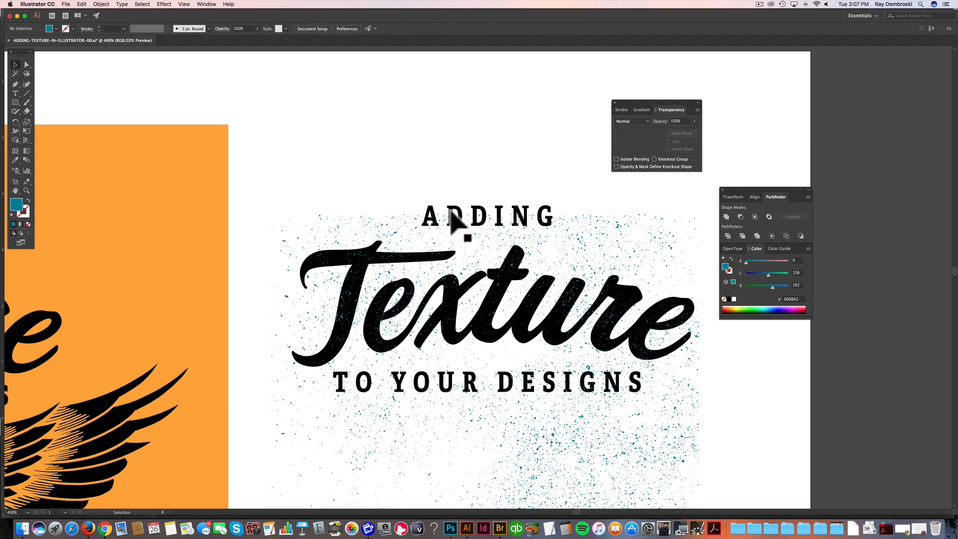
{"action": "left_click", "coordinate": [471, 217]}
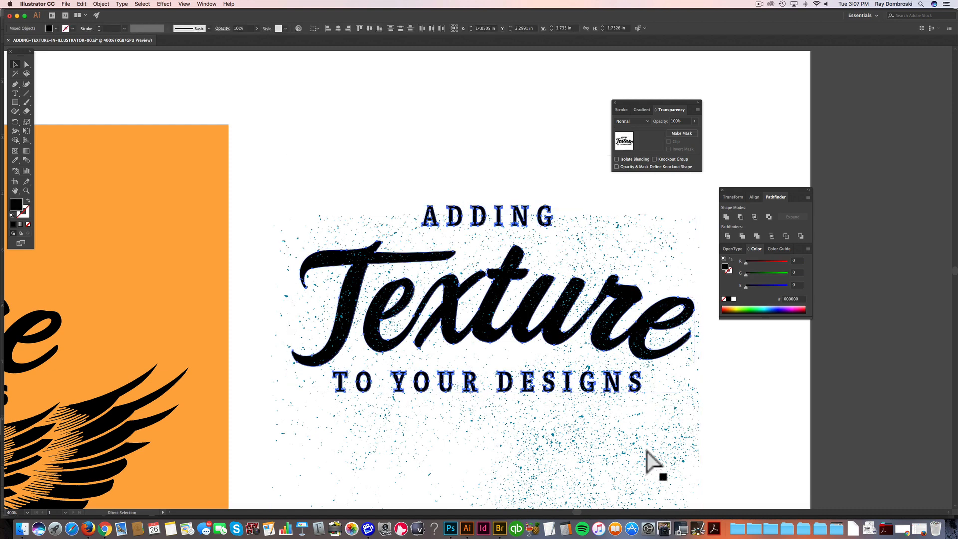
Step: Select all the title lettering and combine it into a compound path
{"action": "left_click", "coordinate": [434, 170]}
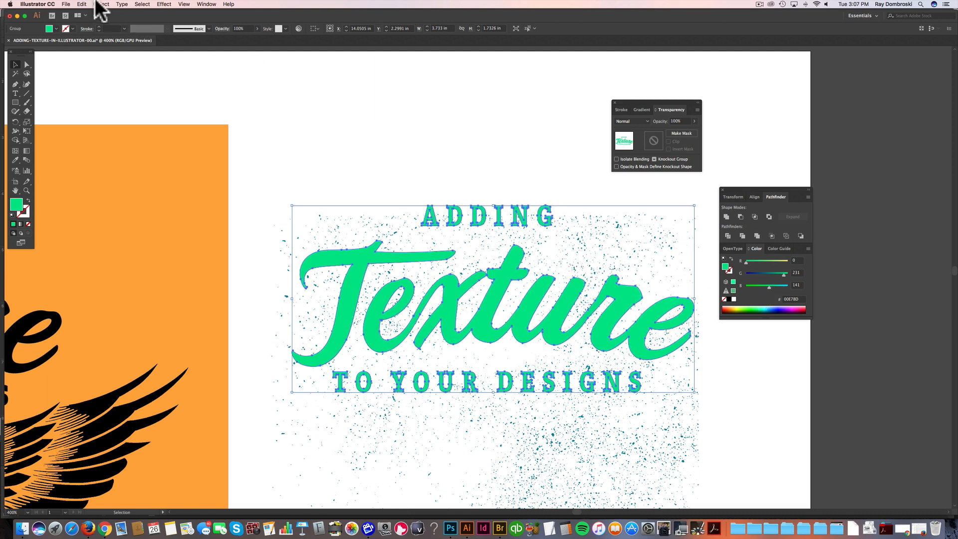
{"action": "left_click", "coordinate": [102, 4]}
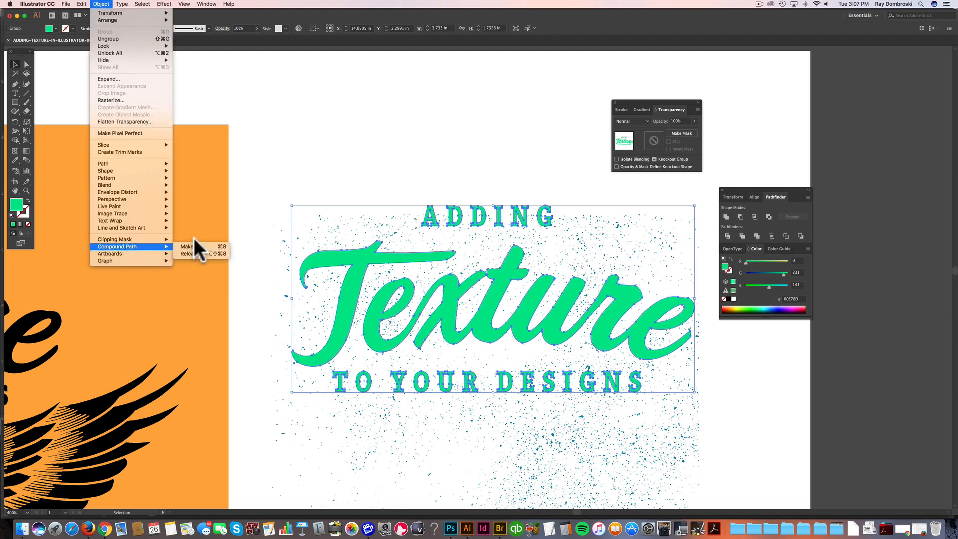
{"action": "left_click", "coordinate": [185, 246]}
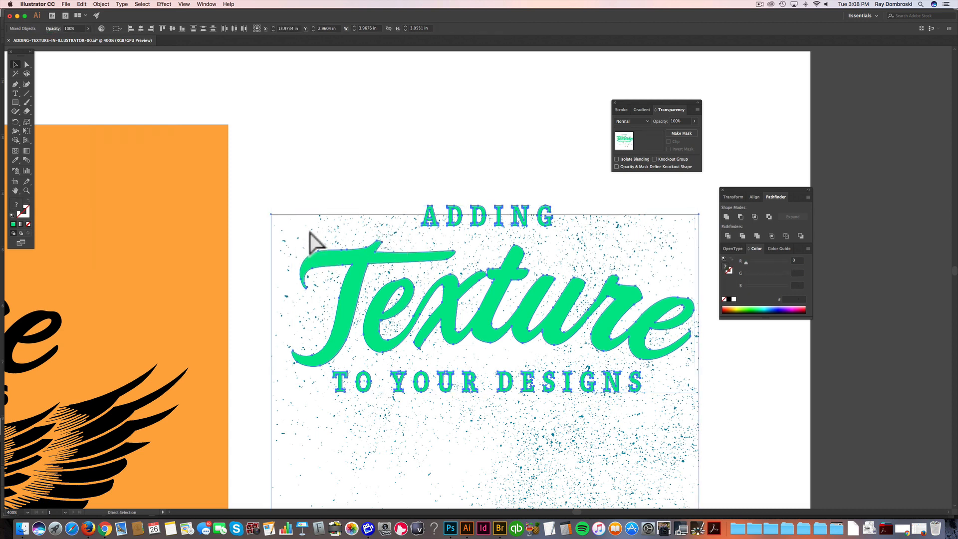
Step: Make a clipping mask from the texture and lettering, confirming the complexity warning
{"action": "left_click", "coordinate": [101, 5]}
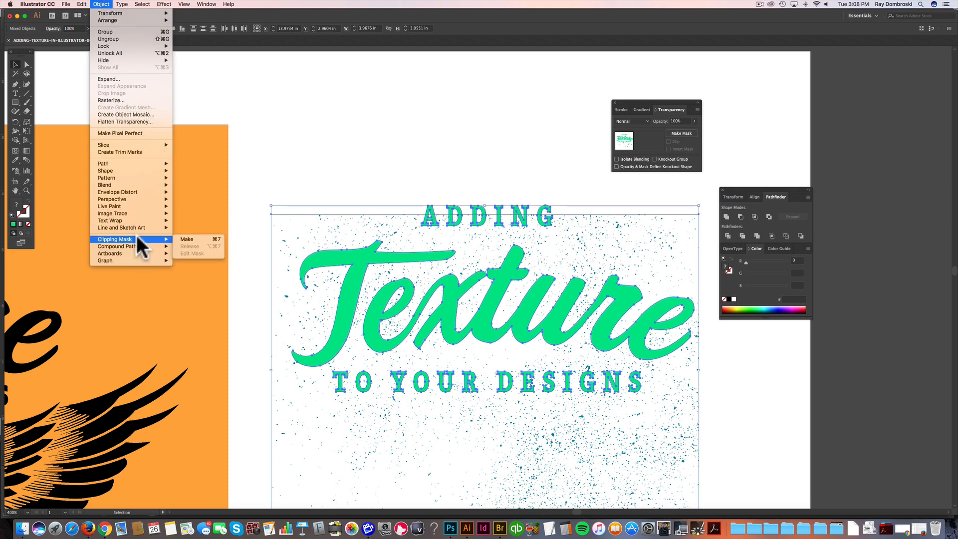
{"action": "mouse_move", "coordinate": [193, 250]}
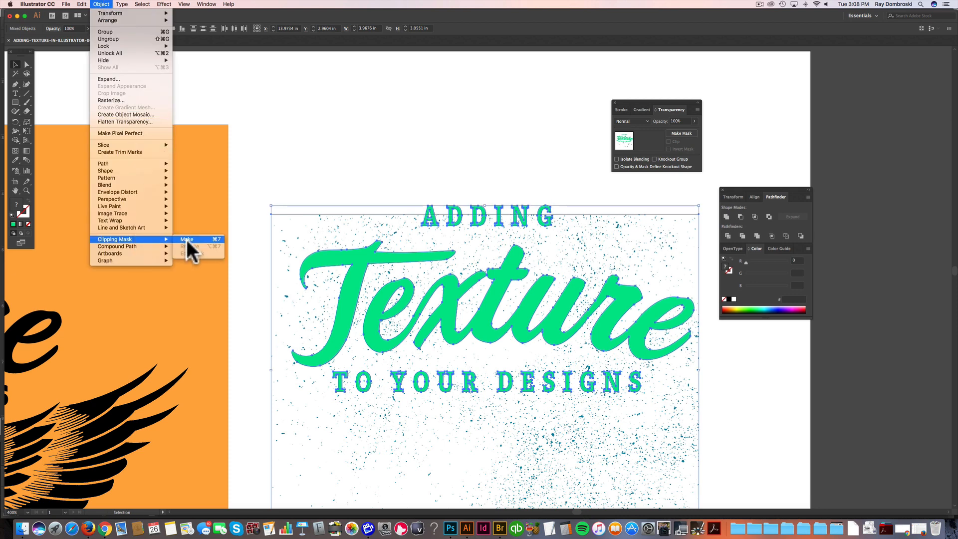
{"action": "left_click", "coordinate": [188, 239]}
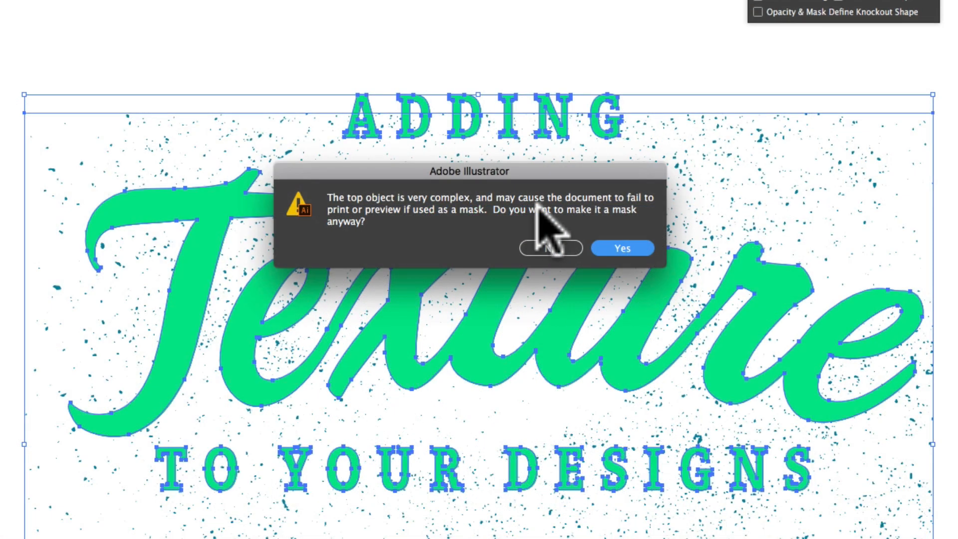
{"action": "mouse_move", "coordinate": [630, 257]}
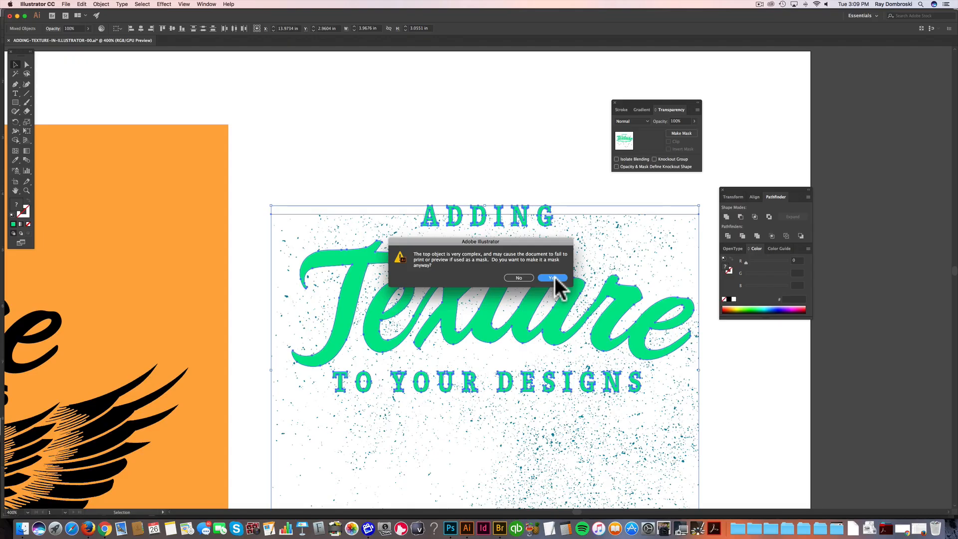
{"action": "left_click", "coordinate": [552, 278]}
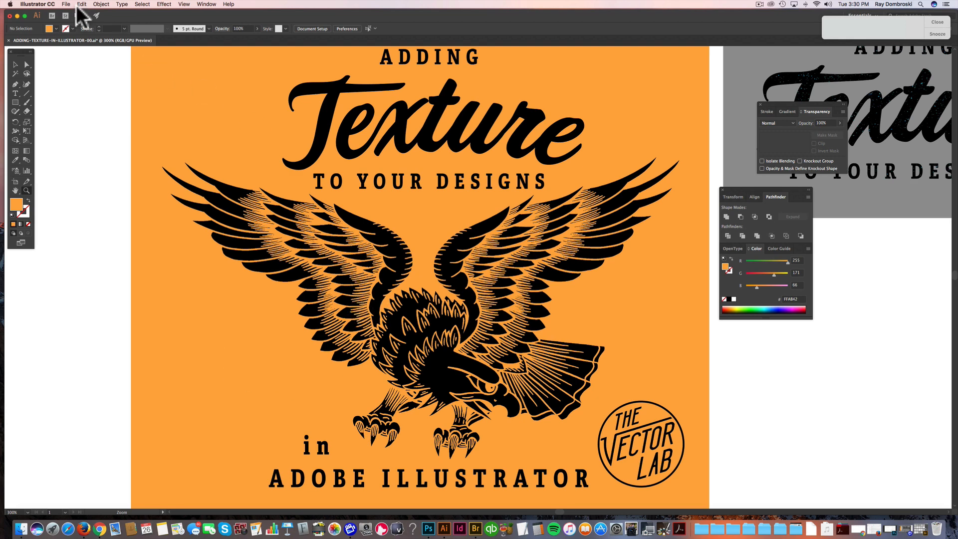
Step: Find PLASTISOL-9-LIGHT-READY-FOR-PRINT-BITMAP.tif in the file list and place it
{"action": "left_click", "coordinate": [65, 5]}
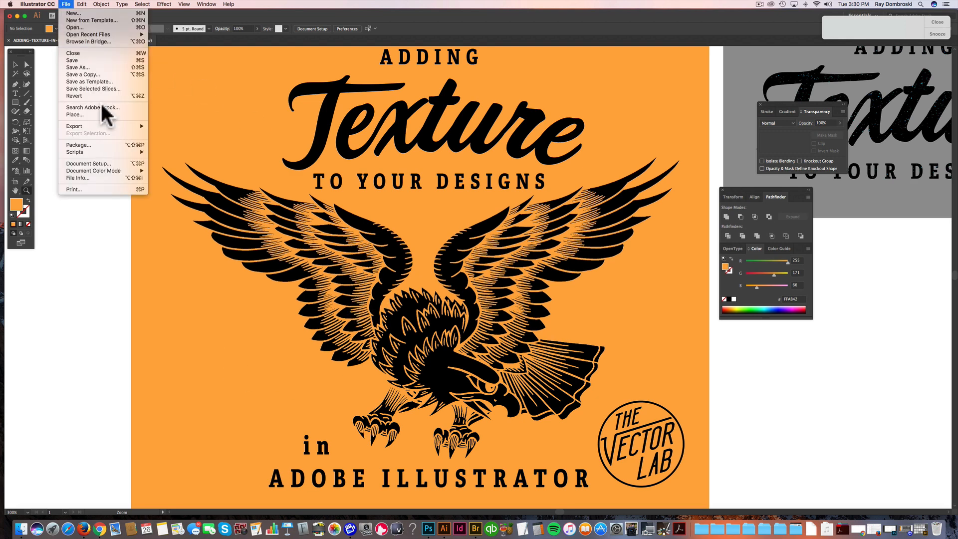
{"action": "left_click", "coordinate": [74, 115]}
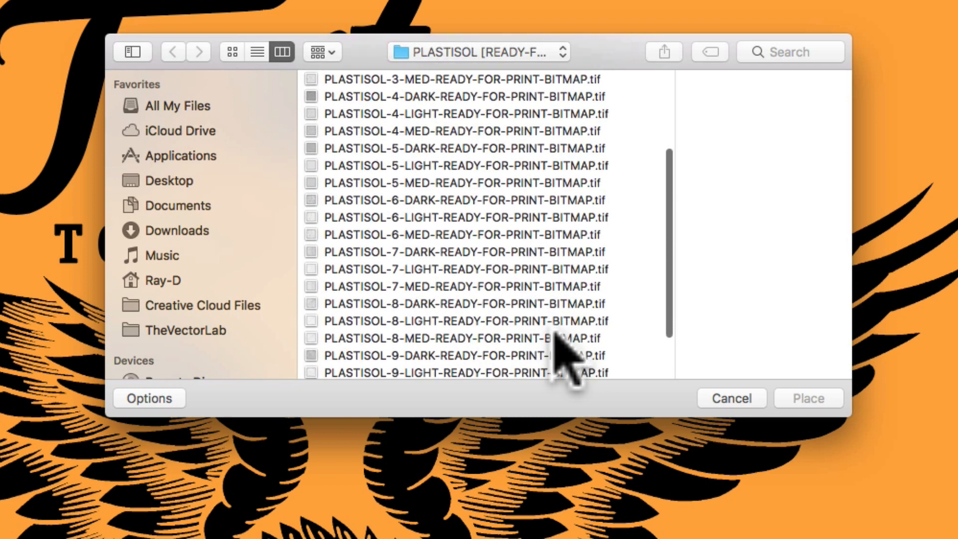
{"action": "scroll", "scroll_direction": "down", "scroll_amount": 3}
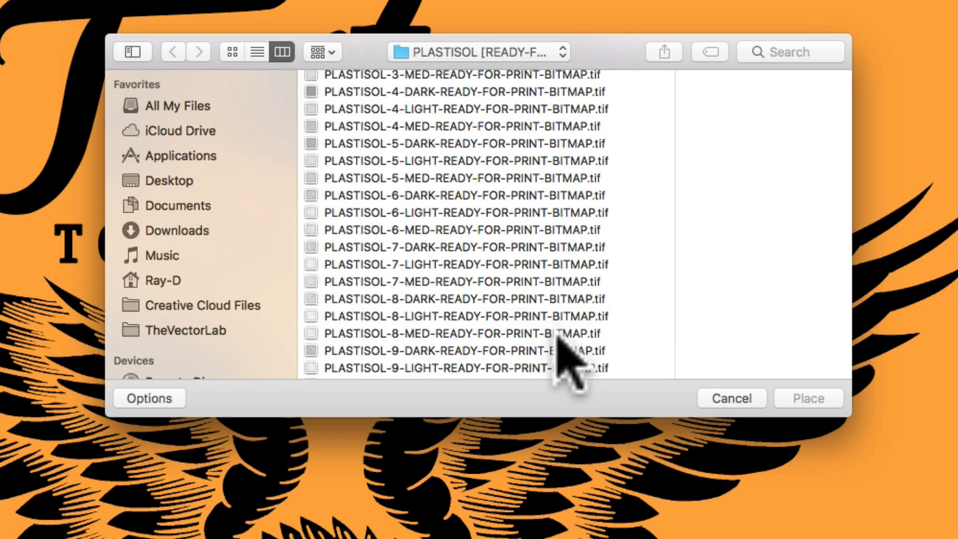
{"action": "scroll", "scroll_direction": "down", "scroll_amount": 3}
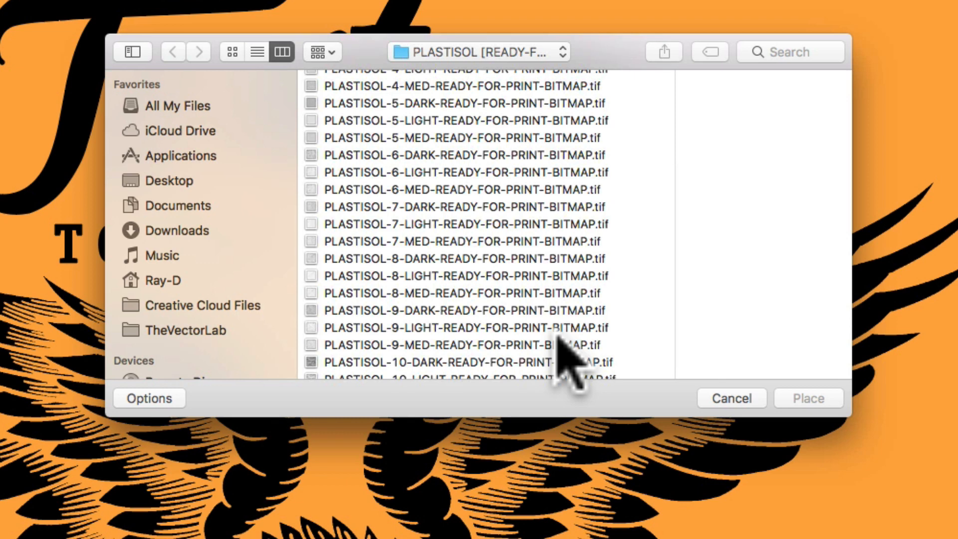
{"action": "mouse_move", "coordinate": [529, 370]}
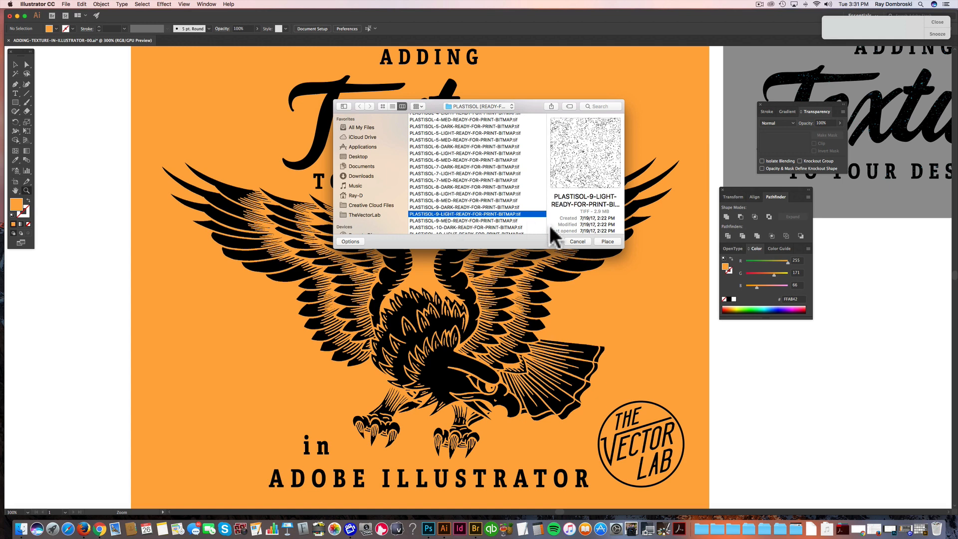
{"action": "left_click", "coordinate": [606, 241]}
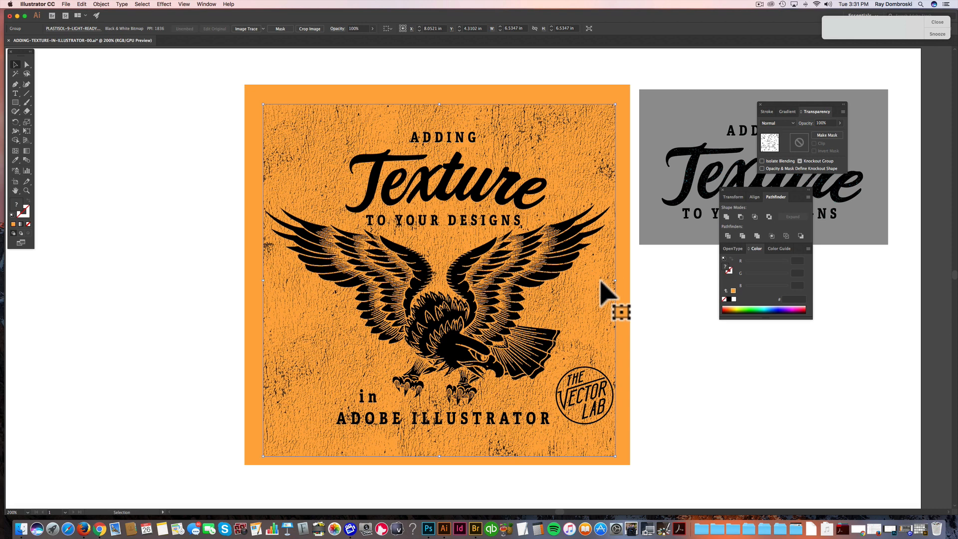
{"action": "mouse_move", "coordinate": [449, 308]}
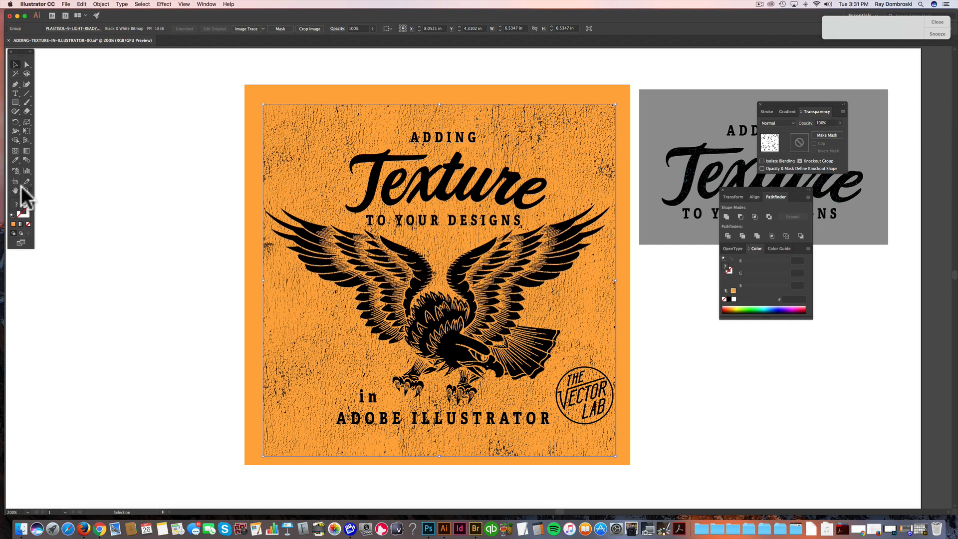
Step: Drop the plastisol texture onto the artboard over the poster design
{"action": "left_click", "coordinate": [426, 235]}
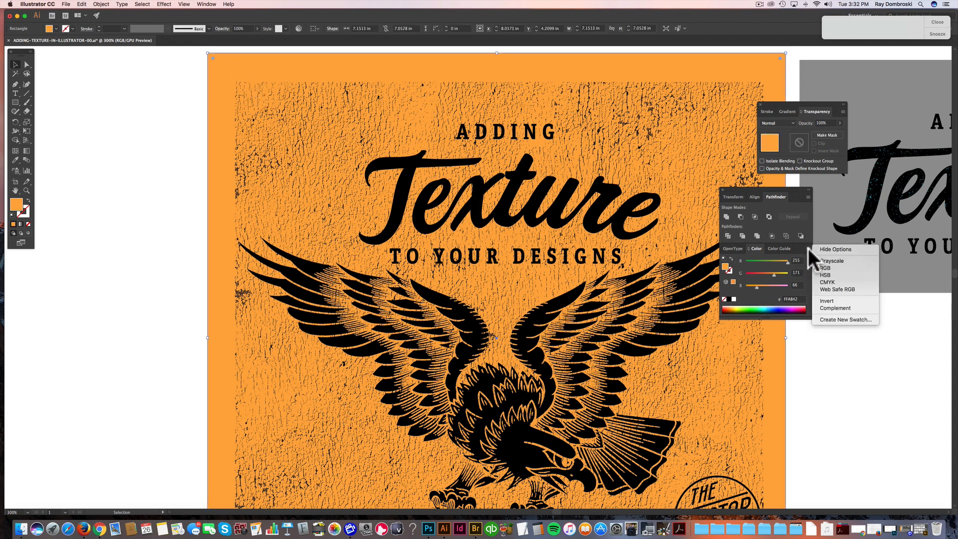
Step: Switch colour values to Grayscale and select the cracked texture with the eagle artwork
{"action": "left_click", "coordinate": [825, 274]}
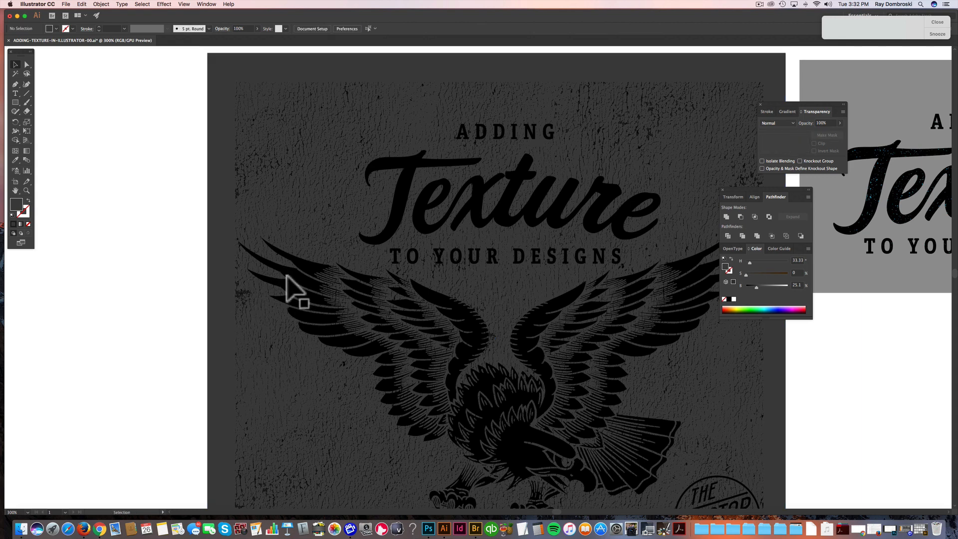
{"action": "left_click", "coordinate": [296, 291]}
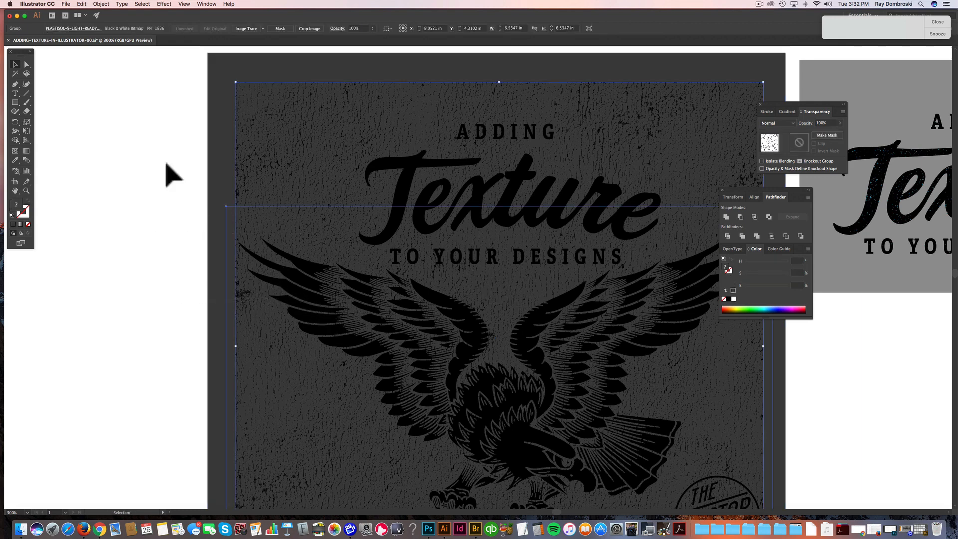
{"action": "scroll", "scroll_direction": "down", "scroll_amount": 3}
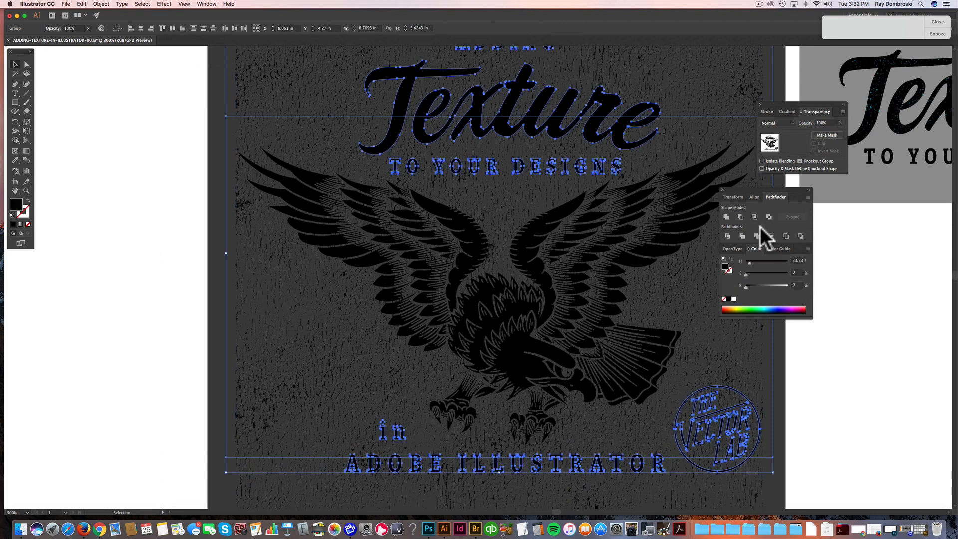
{"action": "left_click_drag", "start_coordinate": [746, 286], "coordinate": [786, 286]}
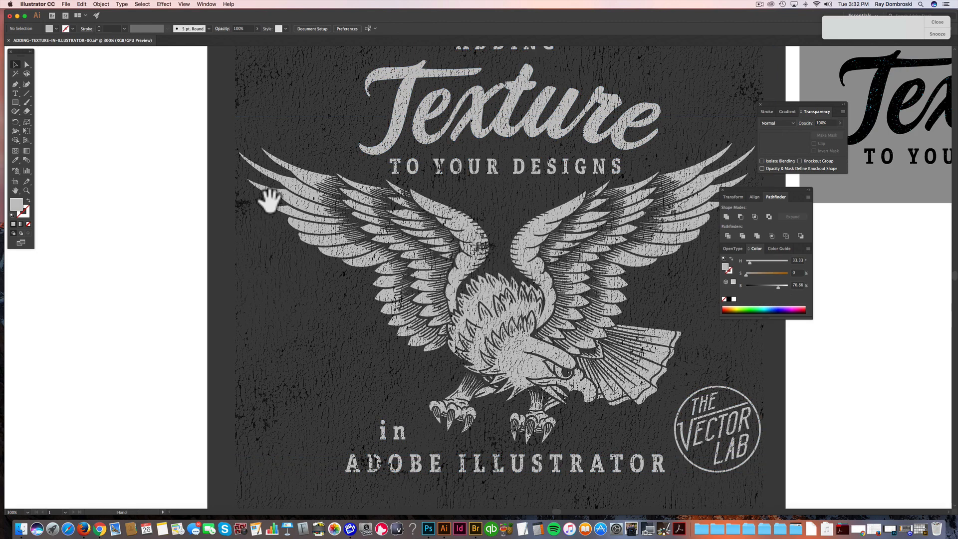
{"action": "scroll", "scroll_direction": "down", "scroll_amount": 3}
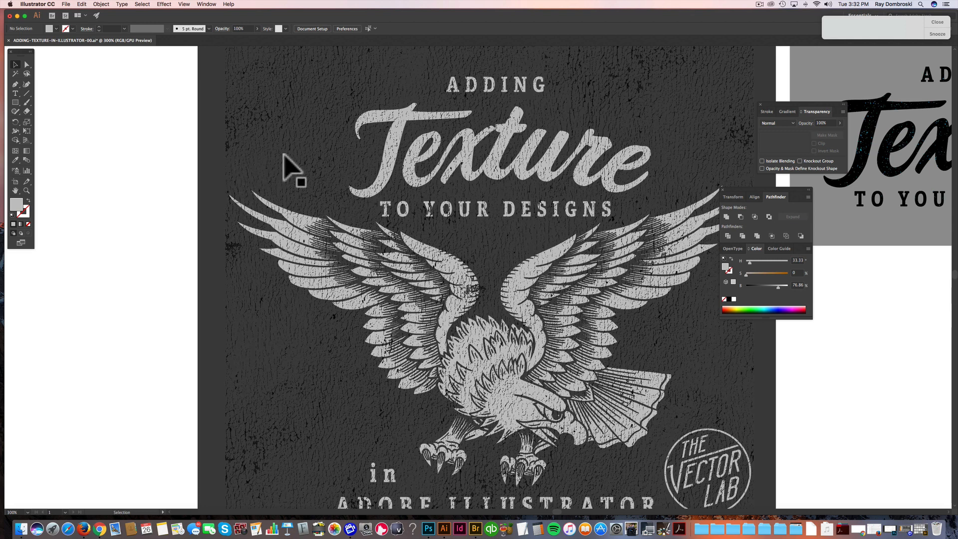
{"action": "mouse_move", "coordinate": [468, 156]}
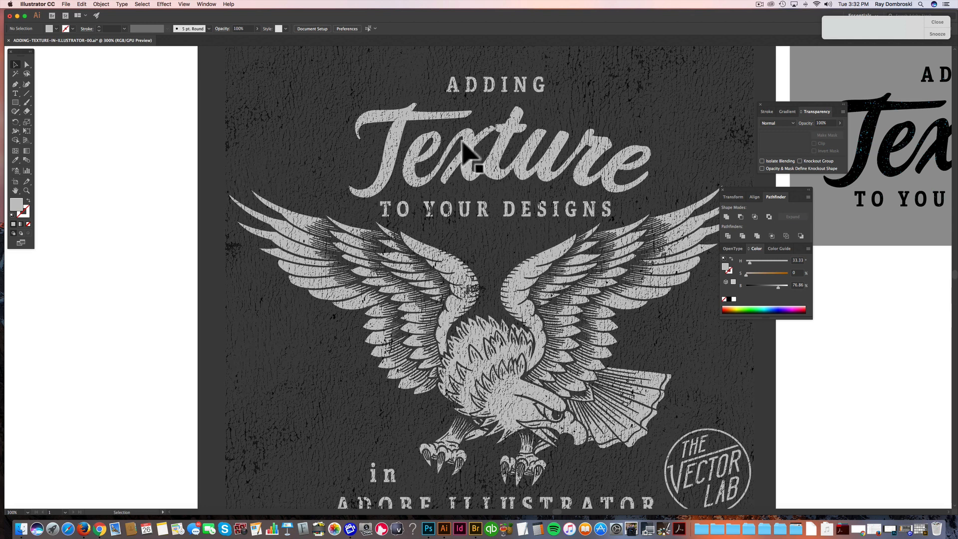
{"action": "scroll", "scroll_direction": "down", "scroll_amount": 3}
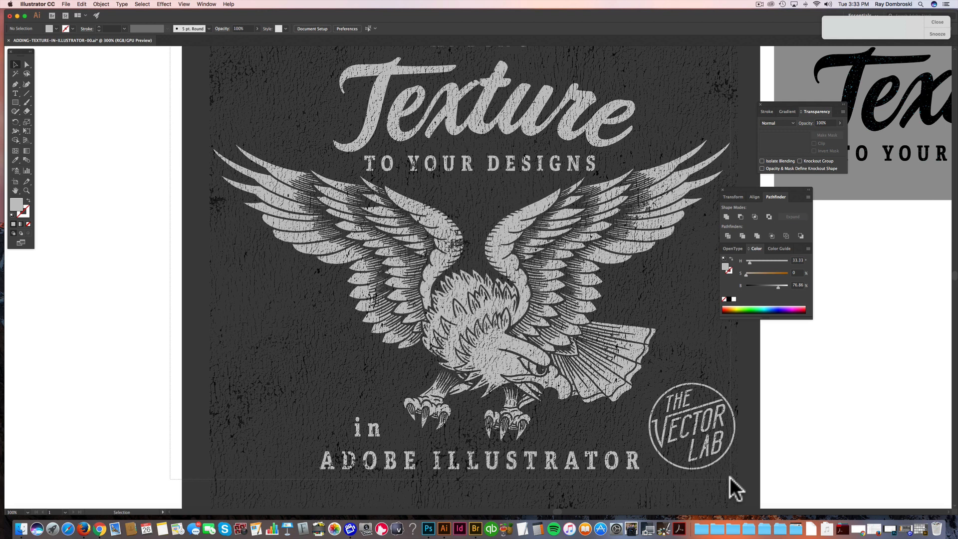
{"action": "mouse_move", "coordinate": [186, 324]}
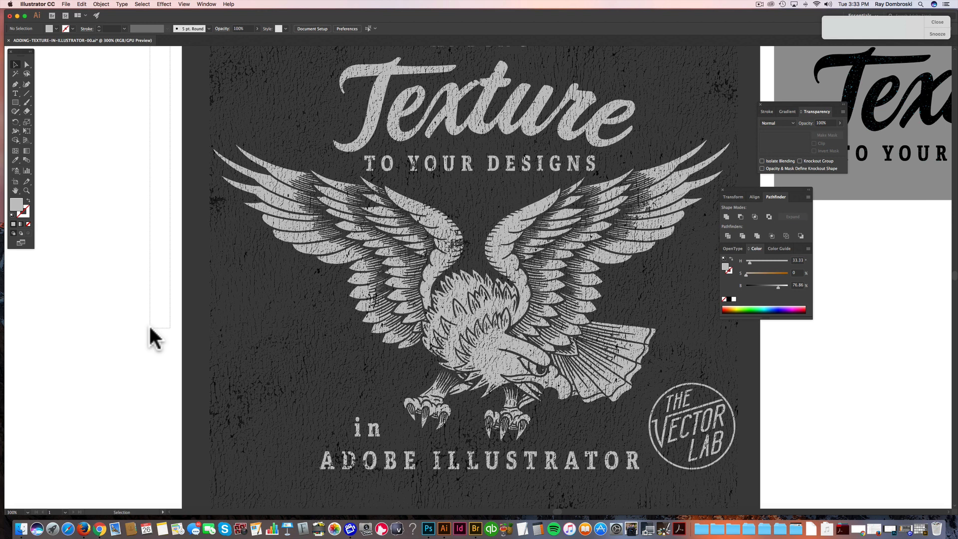
{"action": "mouse_move", "coordinate": [735, 487]}
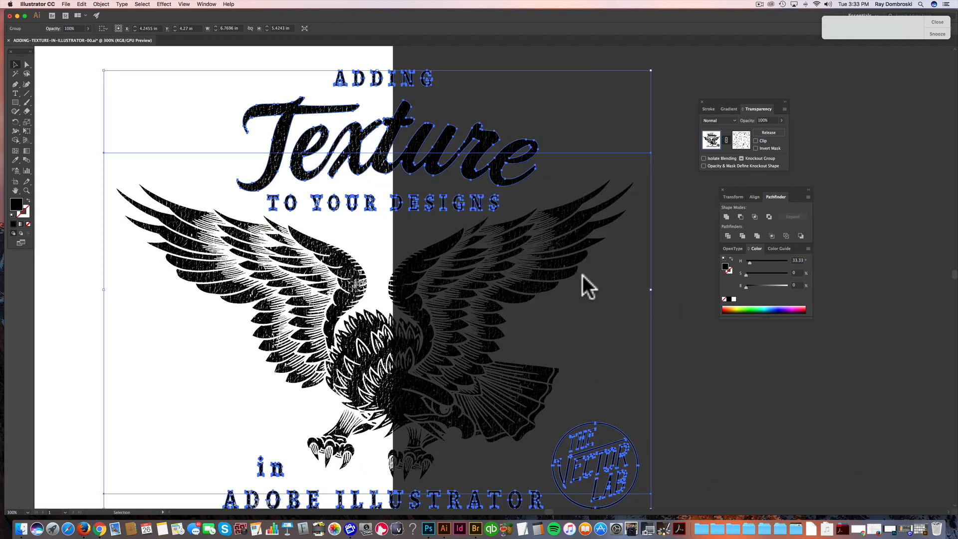
Step: Deselect the masked eagle artwork and bring up the Object menu
{"action": "left_click", "coordinate": [736, 361]}
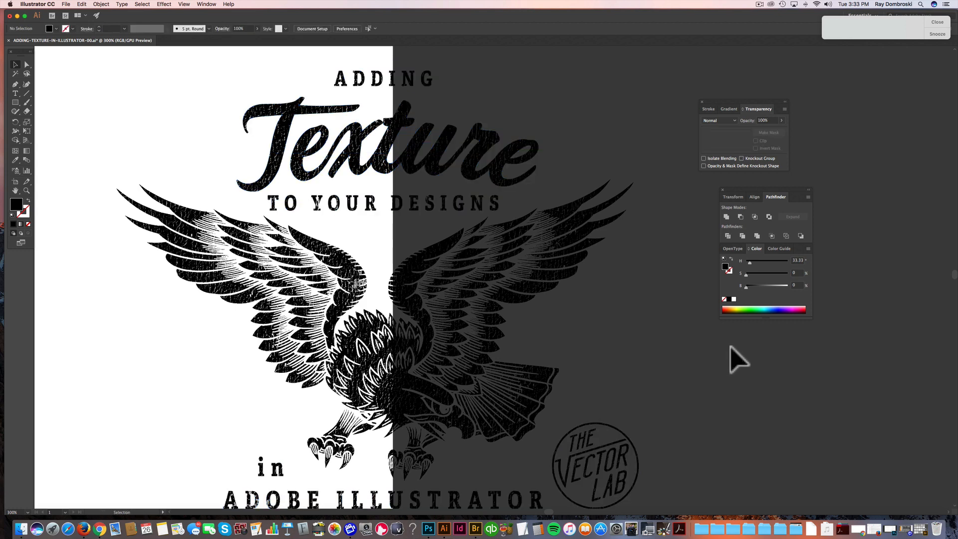
{"action": "left_click", "coordinate": [102, 5]}
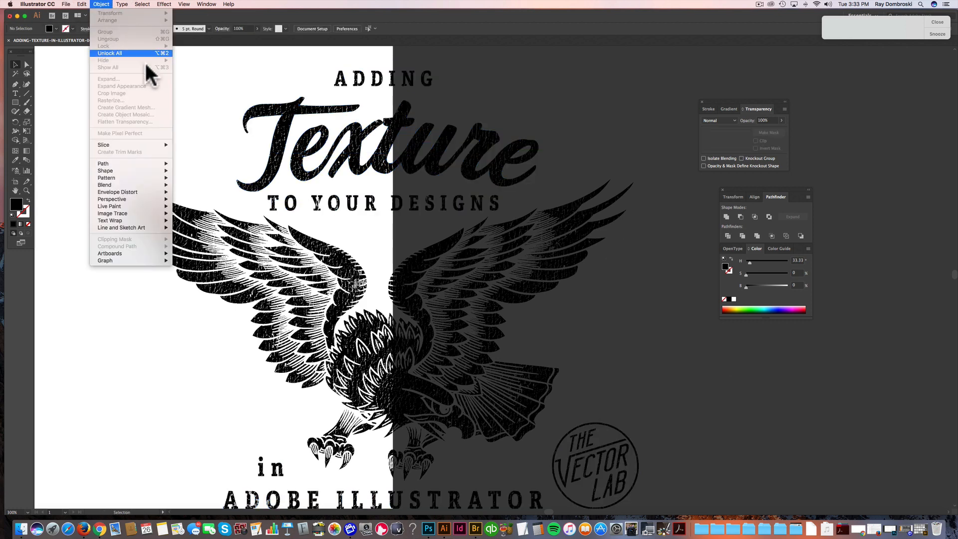